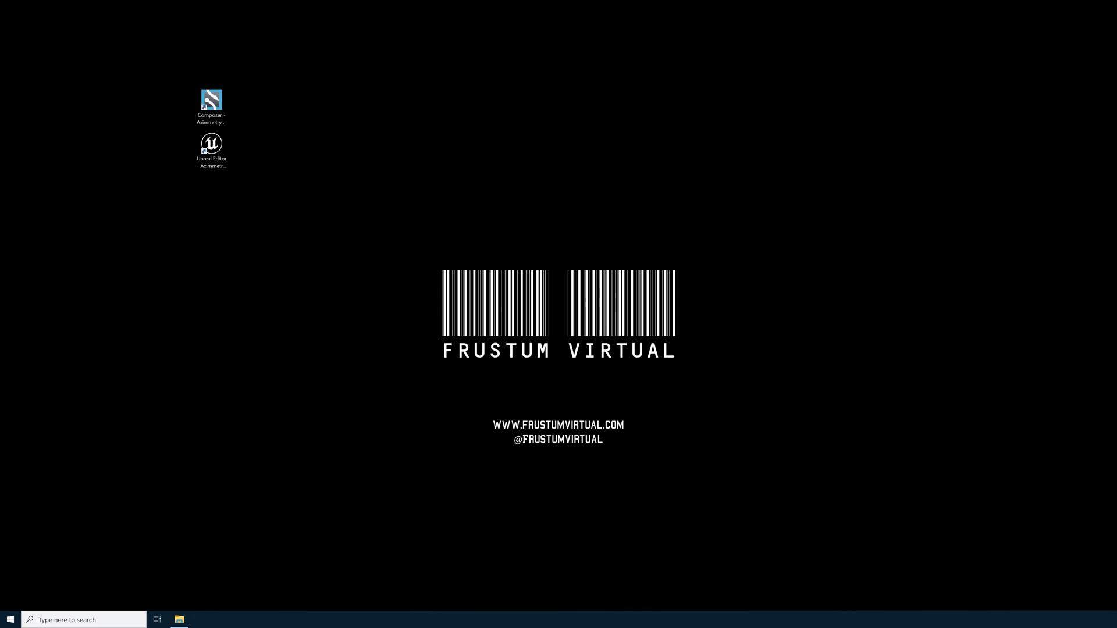
# Restore the Chrome window with the Broadcast DE 2024.1.0 Unreal cooking thread and read the staff reply
pyautogui.click(210, 146)
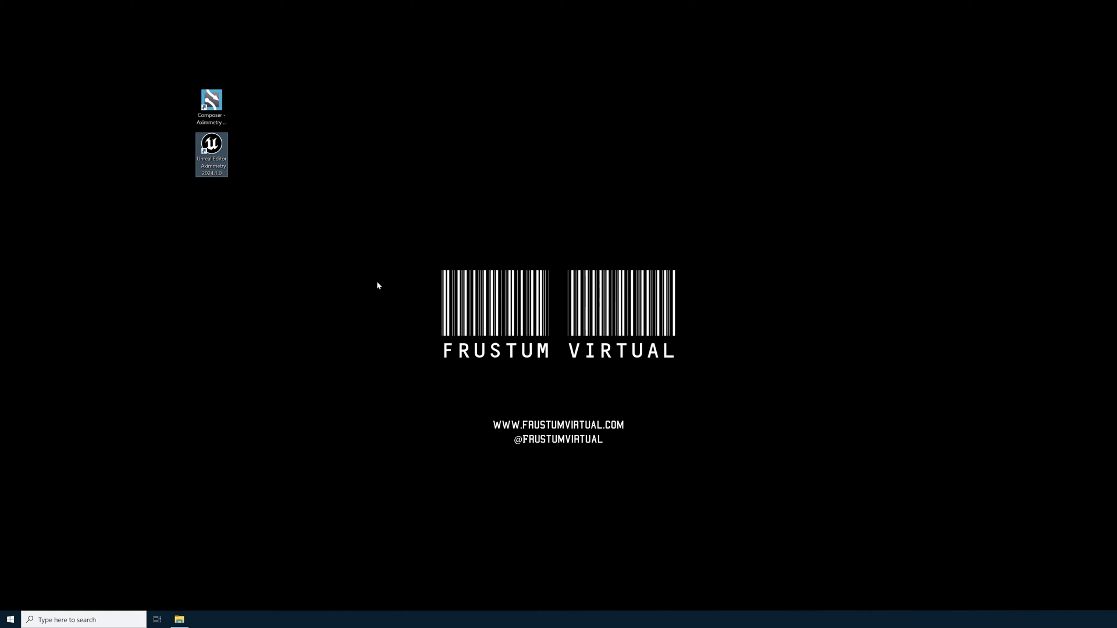
pyautogui.moveTo(392, 282)
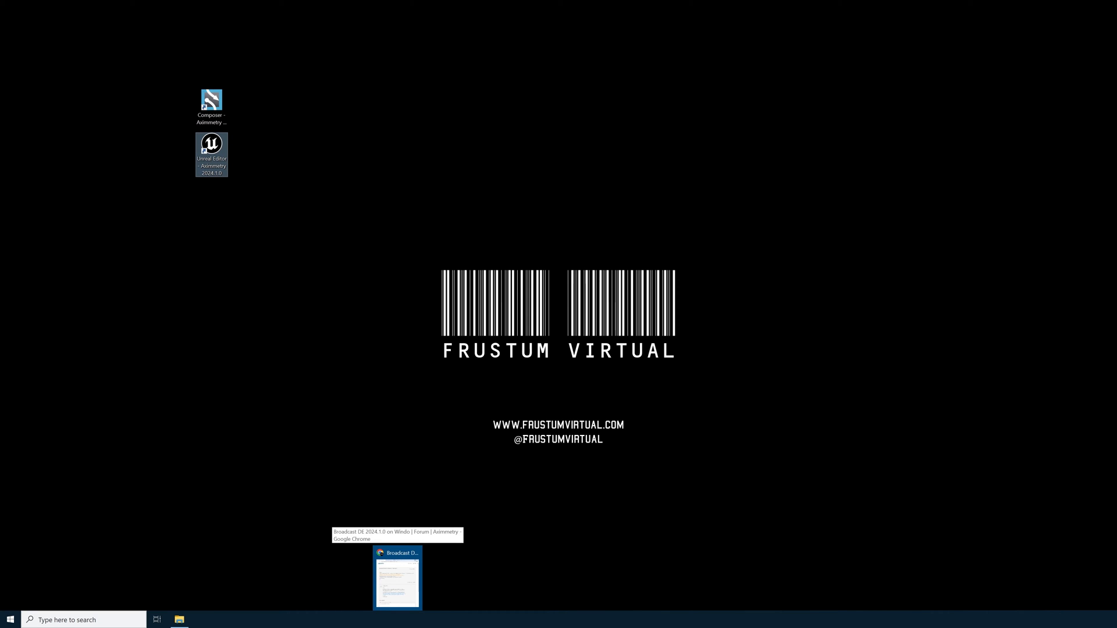
pyautogui.click(398, 579)
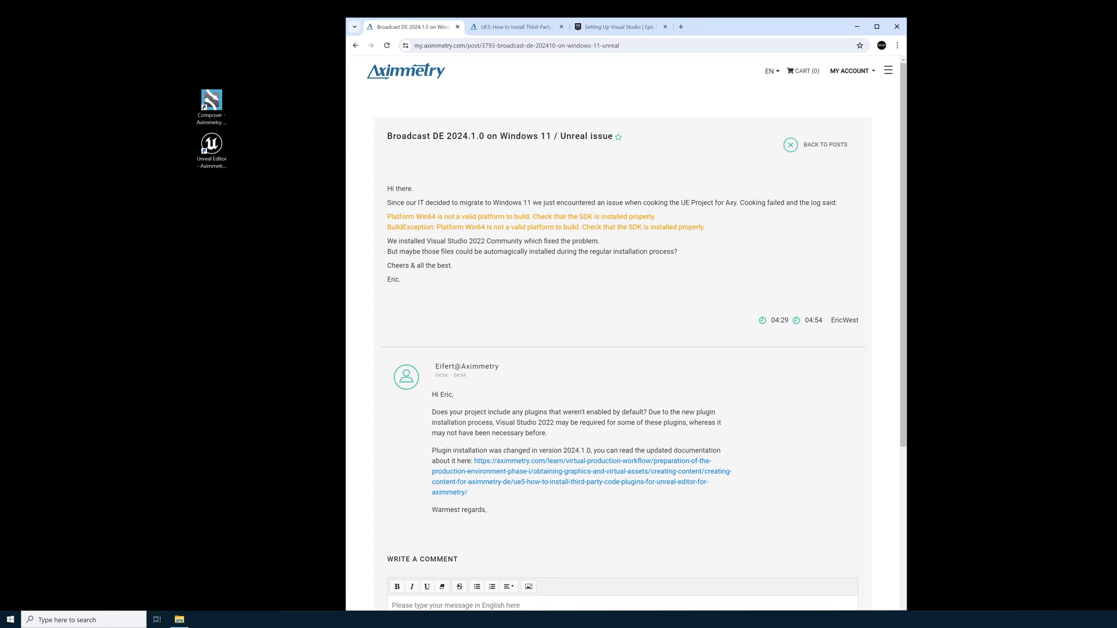
pyautogui.moveTo(533, 197)
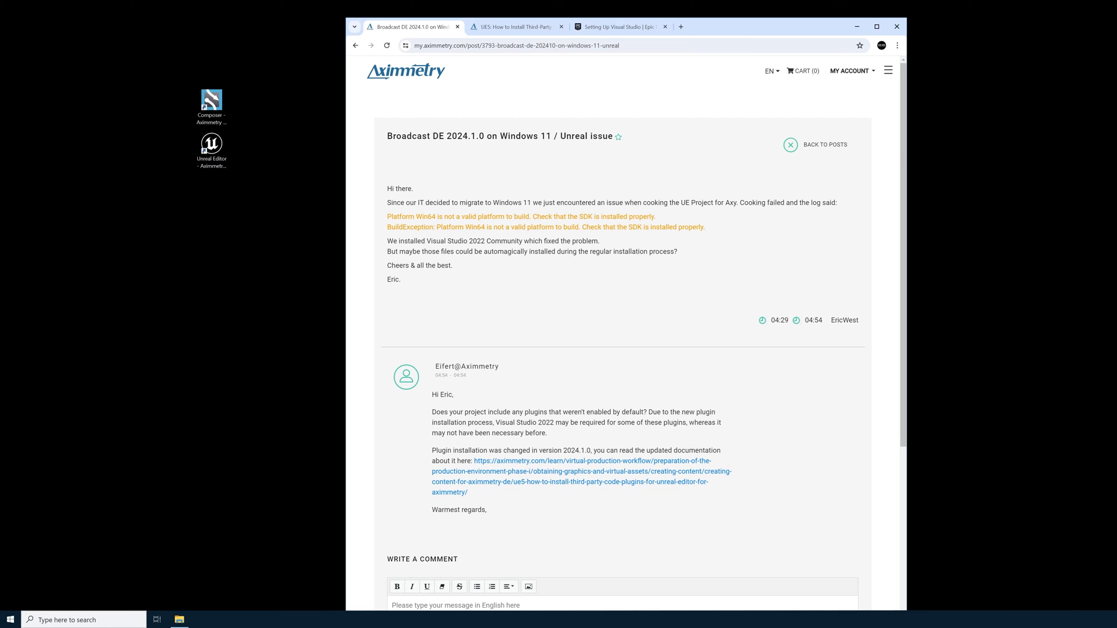
pyautogui.moveTo(580, 227)
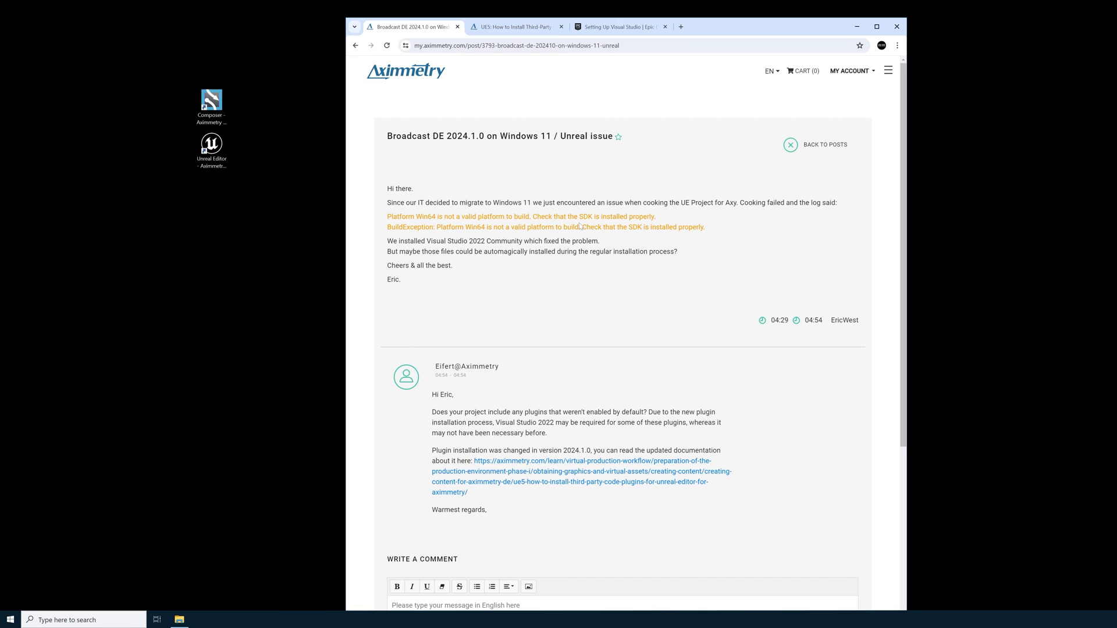
pyautogui.moveTo(579, 227)
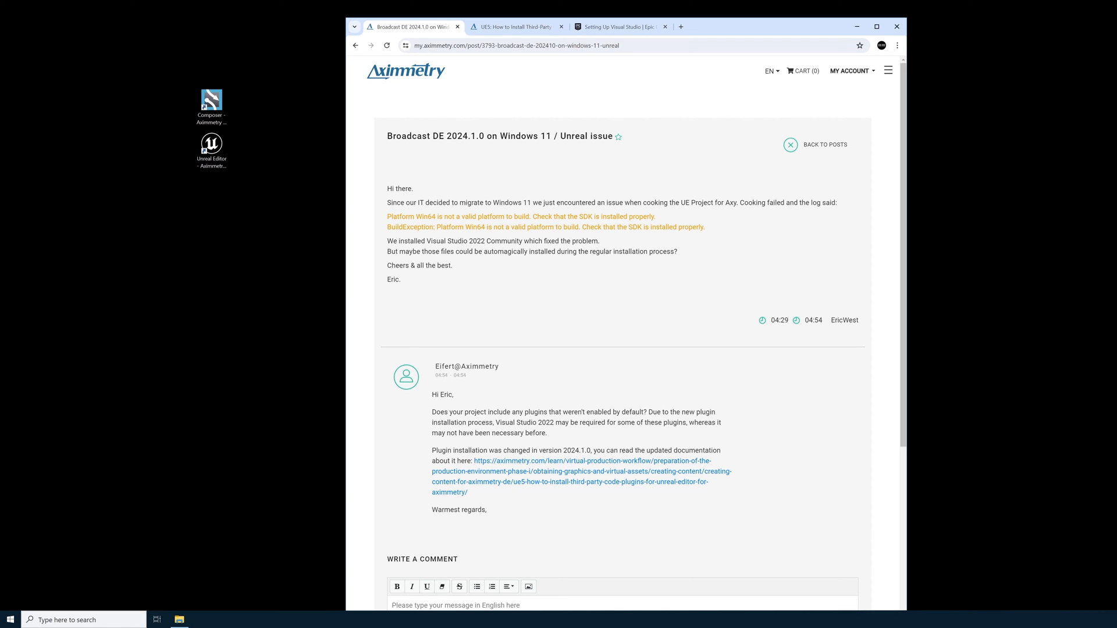
pyautogui.scroll(-3)
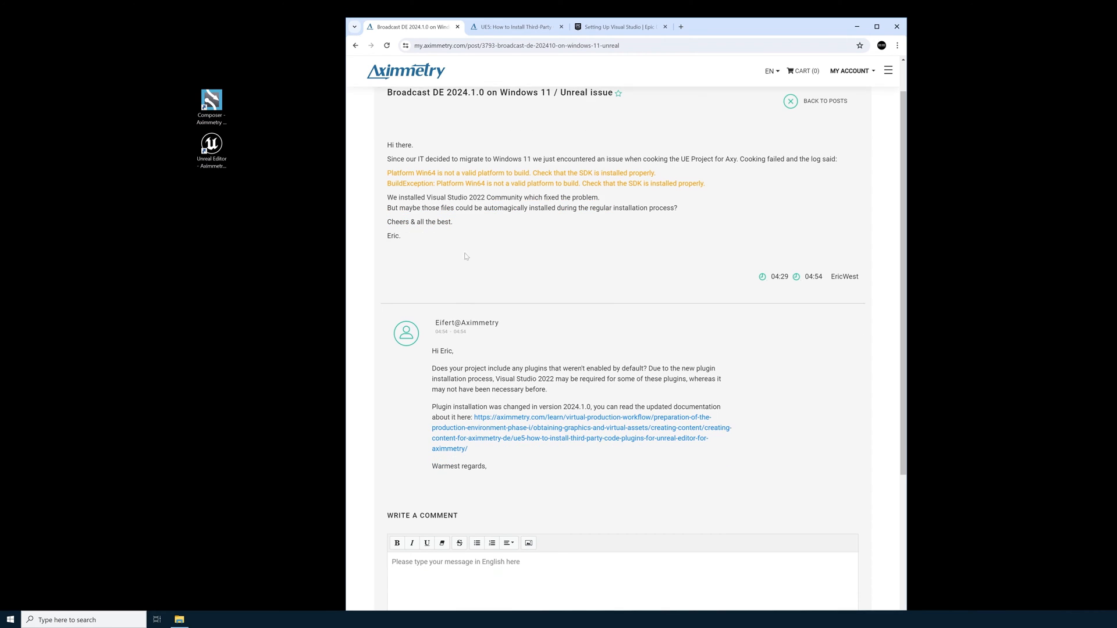
pyautogui.scroll(3)
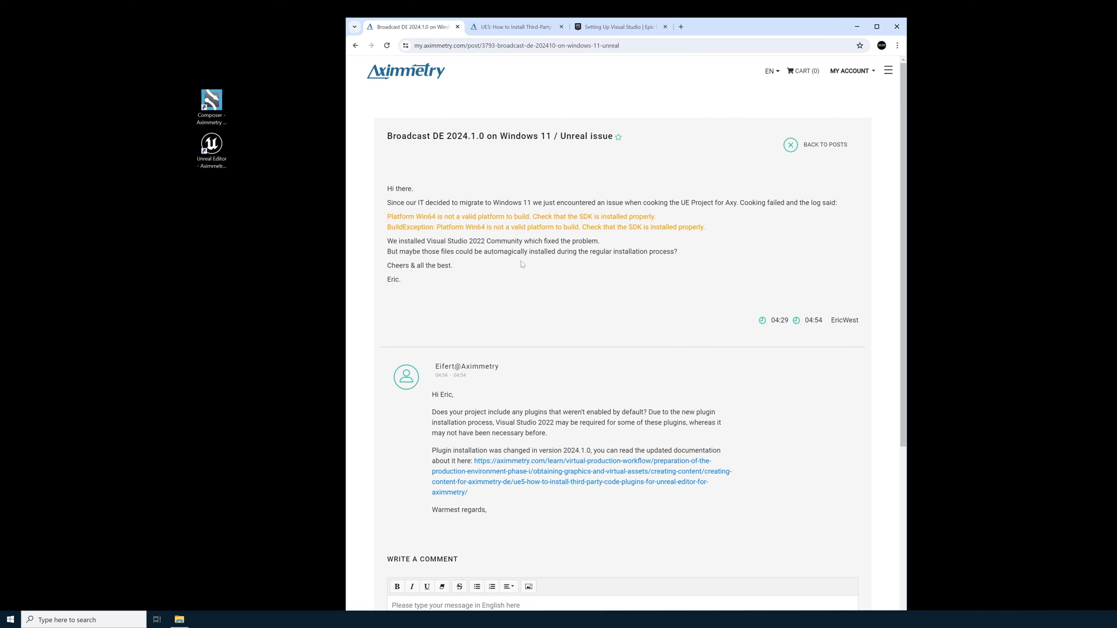
pyautogui.moveTo(512, 473)
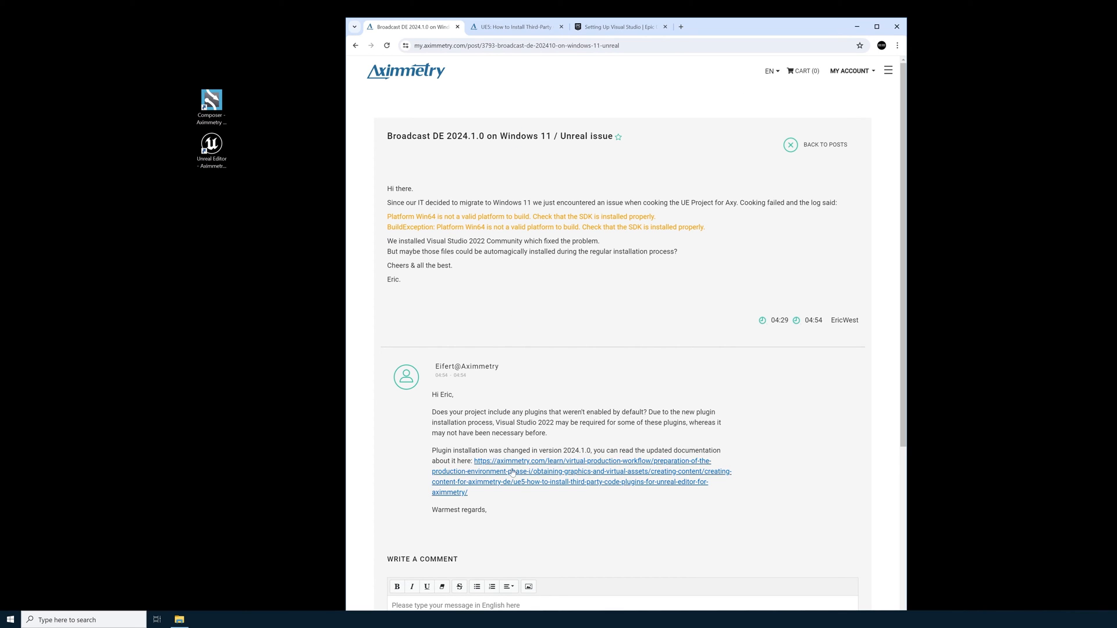
pyautogui.moveTo(603, 474)
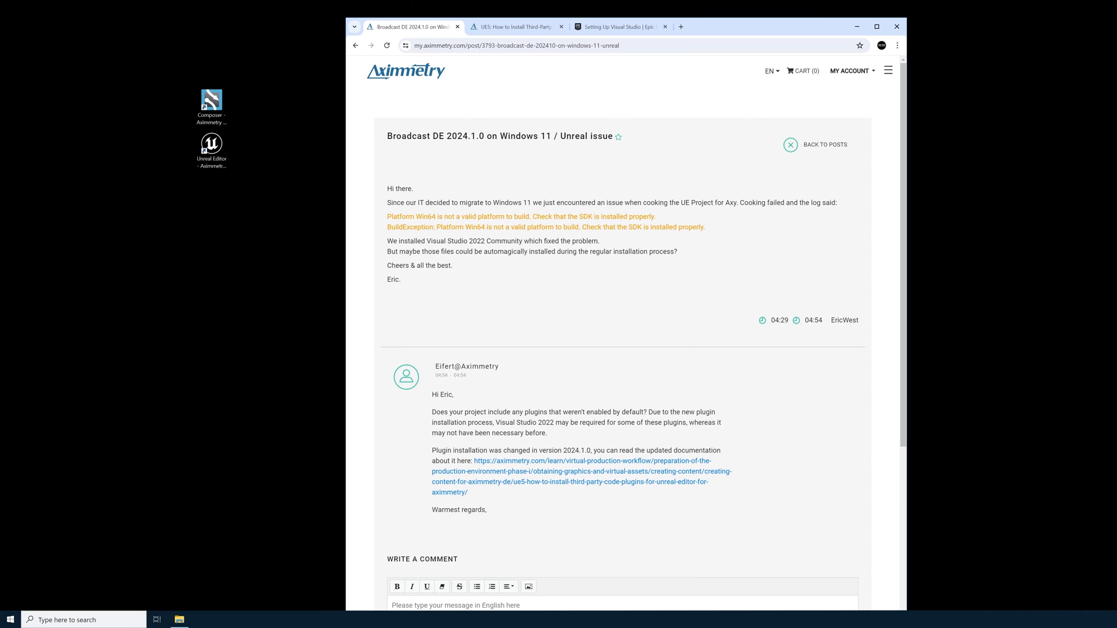
pyautogui.moveTo(534, 275)
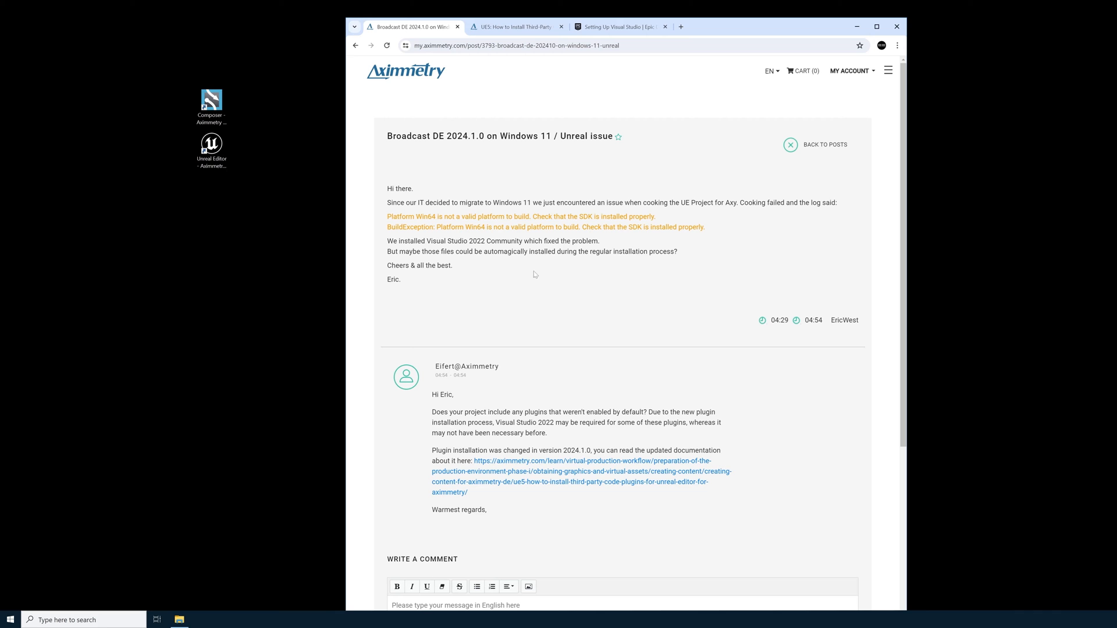
pyautogui.moveTo(530, 476)
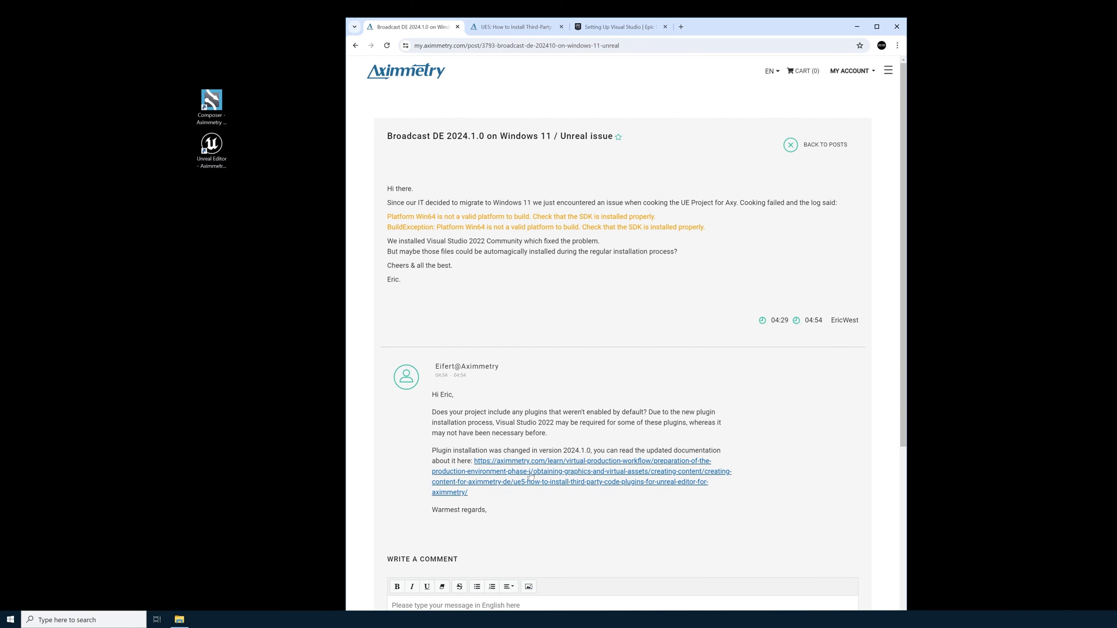
# Switch to the third-party code plugins article and scroll to the Workloads and C++ Tools sections
pyautogui.click(586, 471)
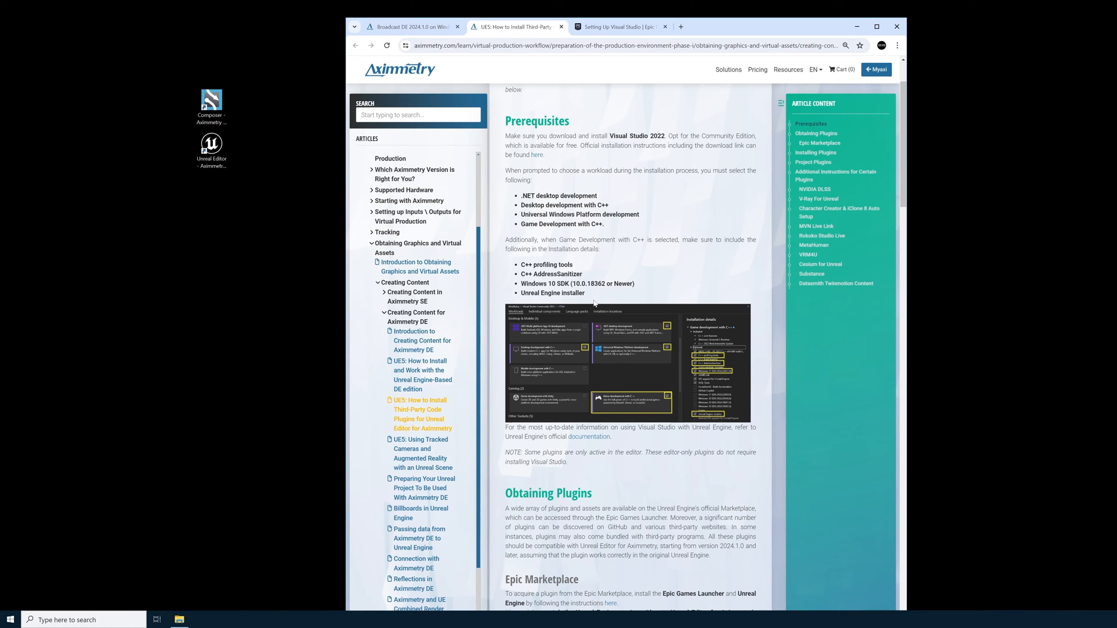
pyautogui.scroll(3)
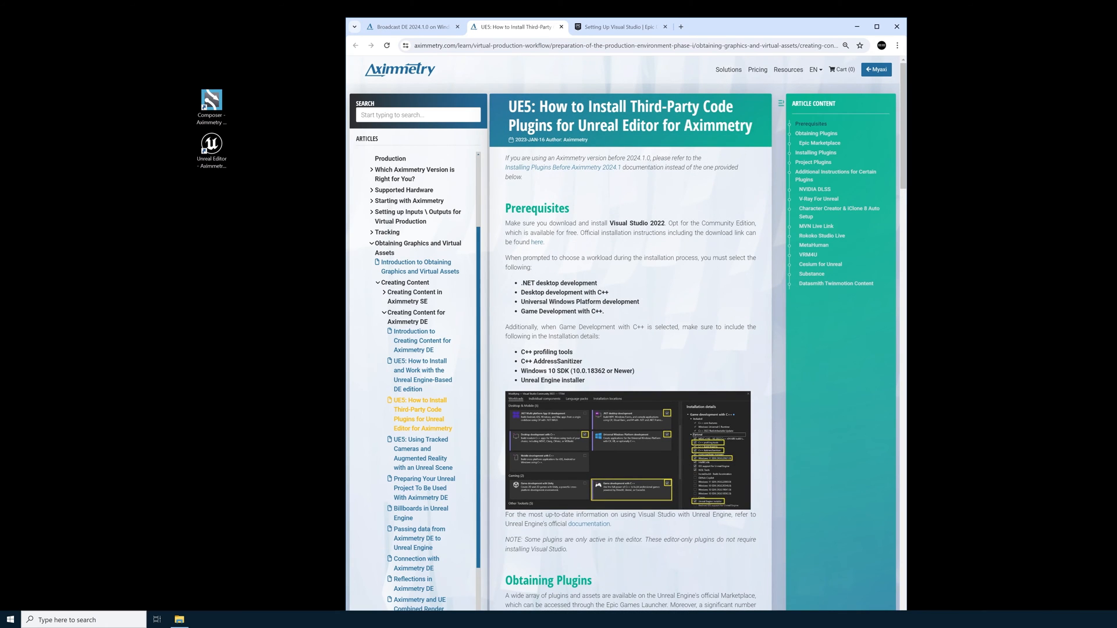
pyautogui.moveTo(566, 185)
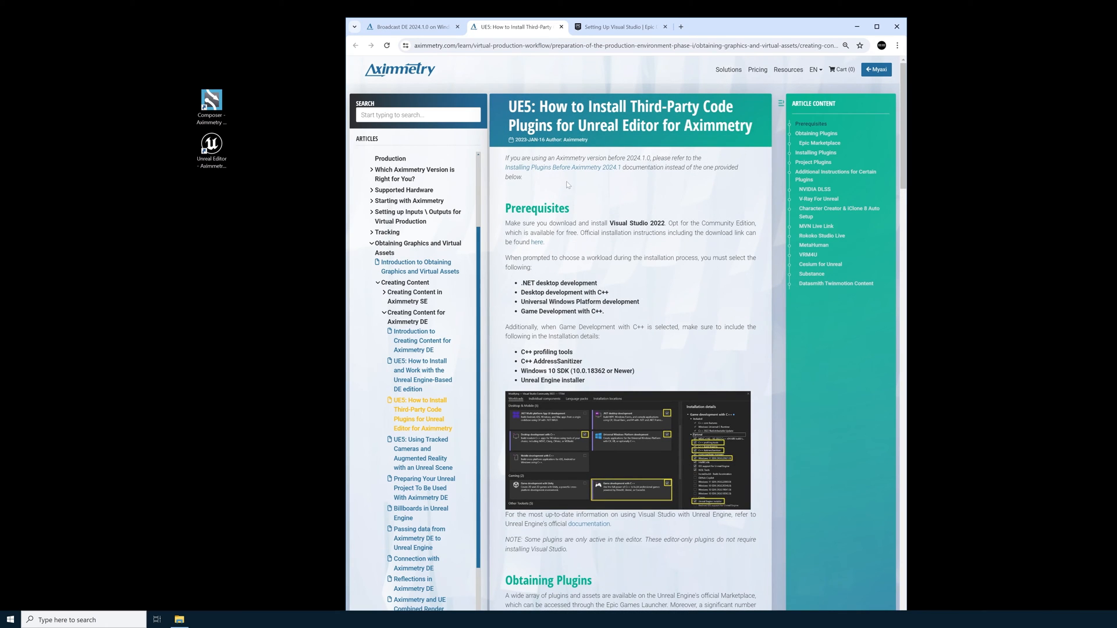
pyautogui.scroll(-3)
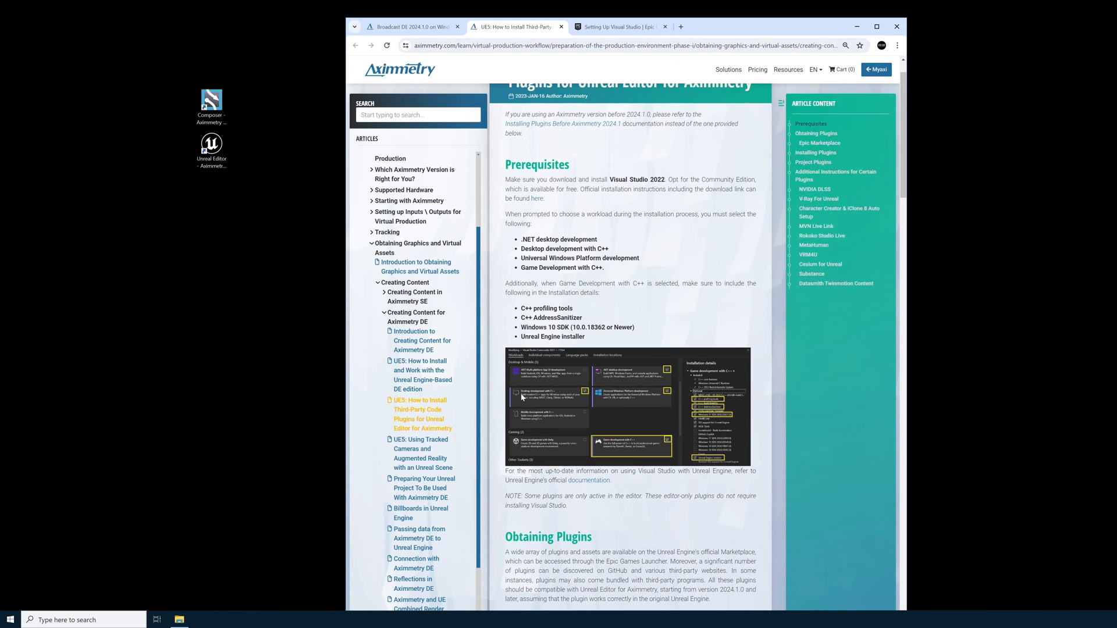
pyautogui.moveTo(549, 284)
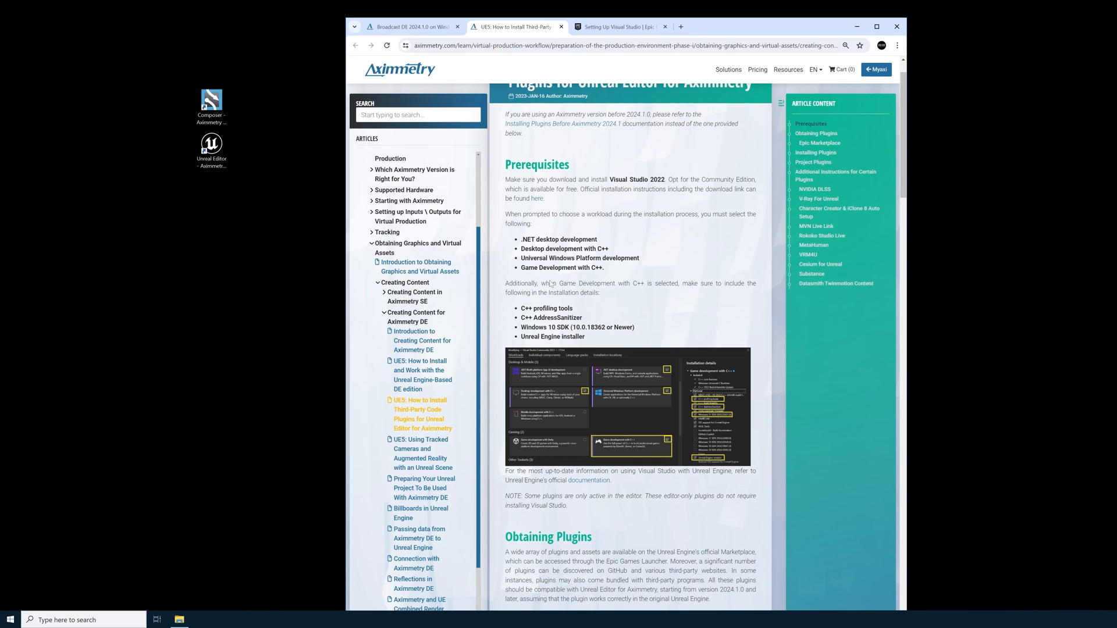
pyautogui.moveTo(577, 179)
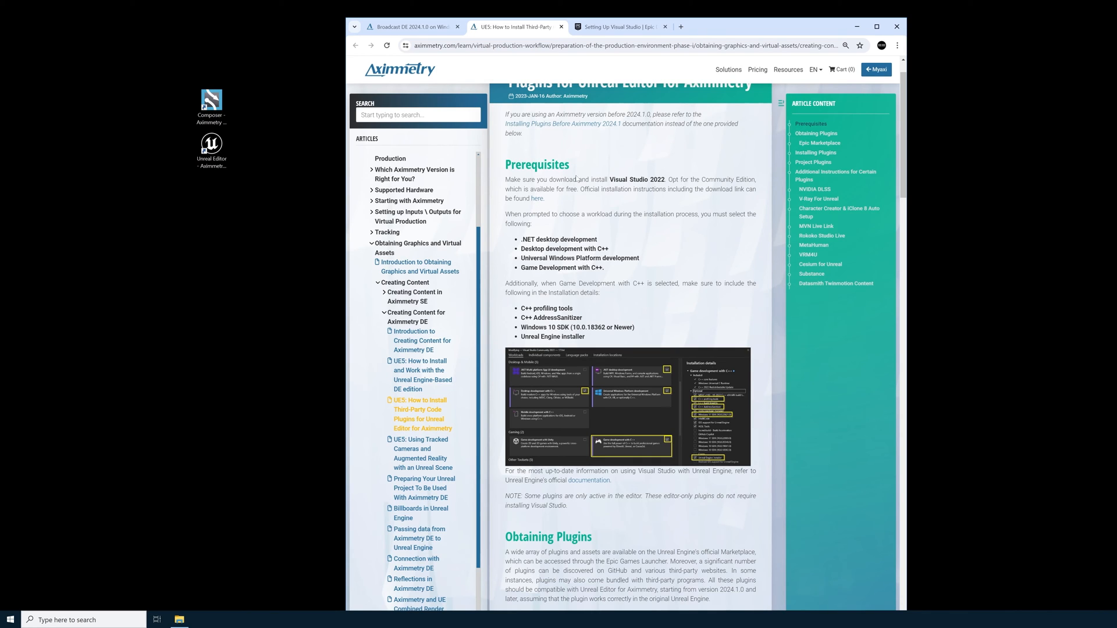
pyautogui.moveTo(576, 179)
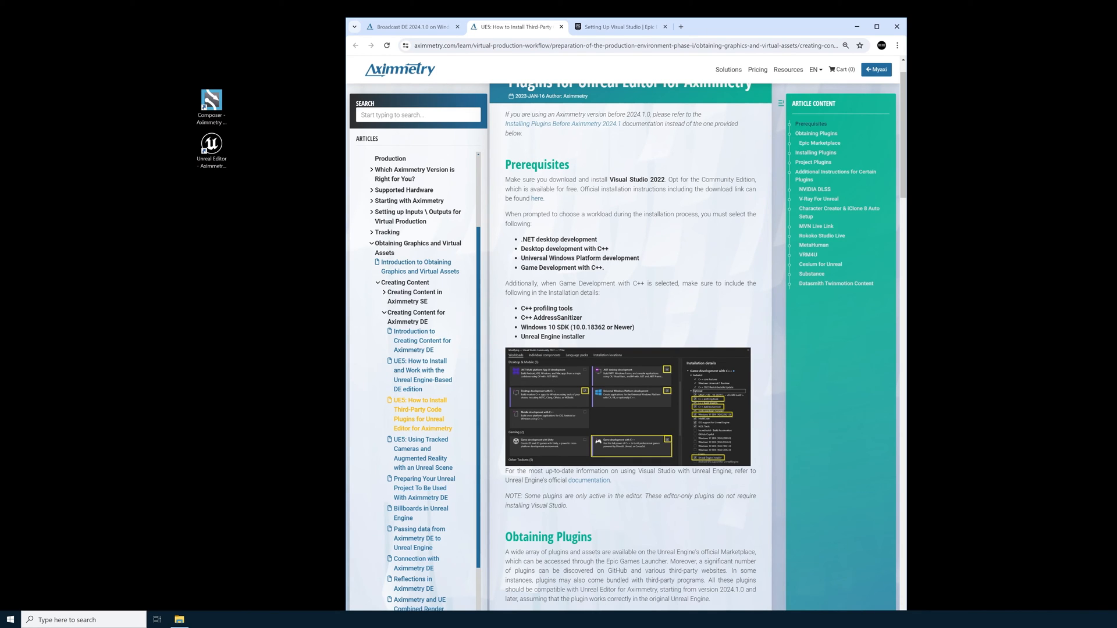
pyautogui.moveTo(563, 409)
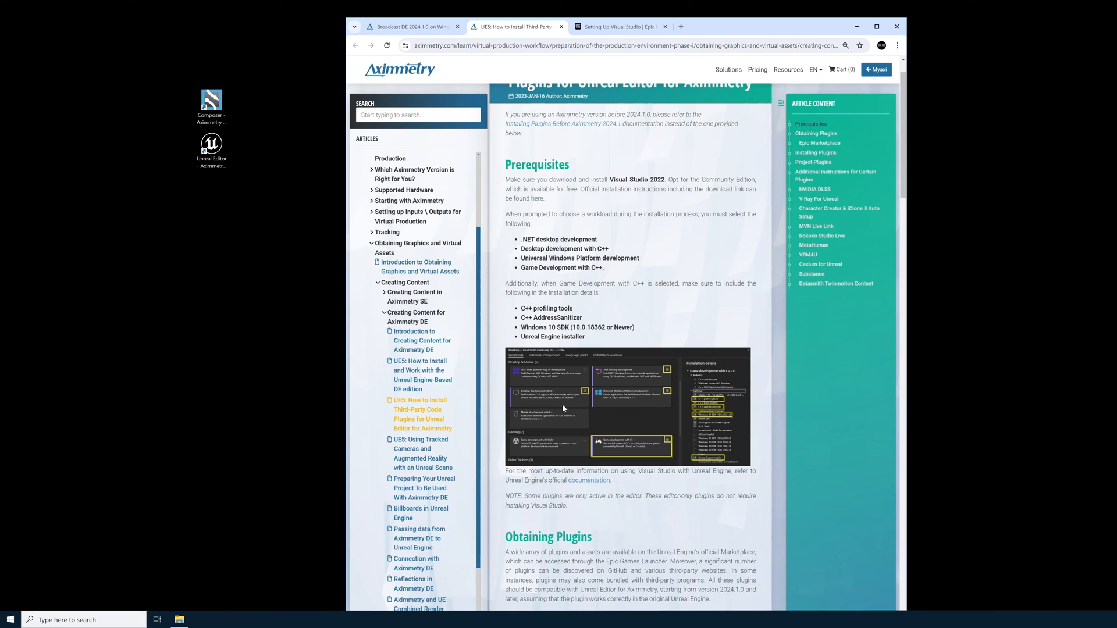
pyautogui.moveTo(573, 447)
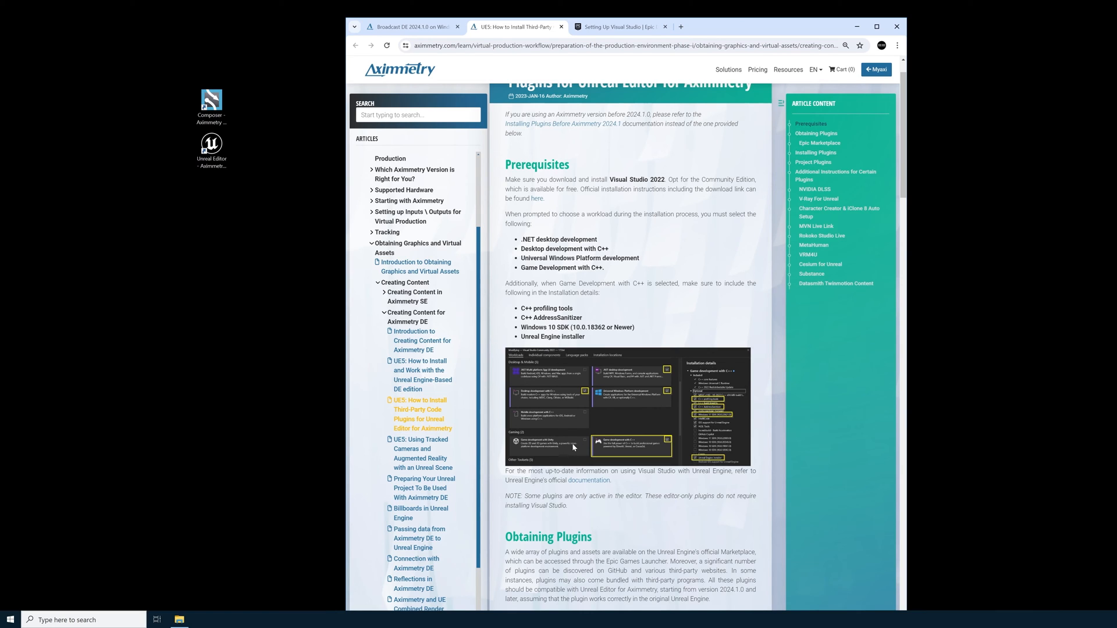
pyautogui.moveTo(526, 385)
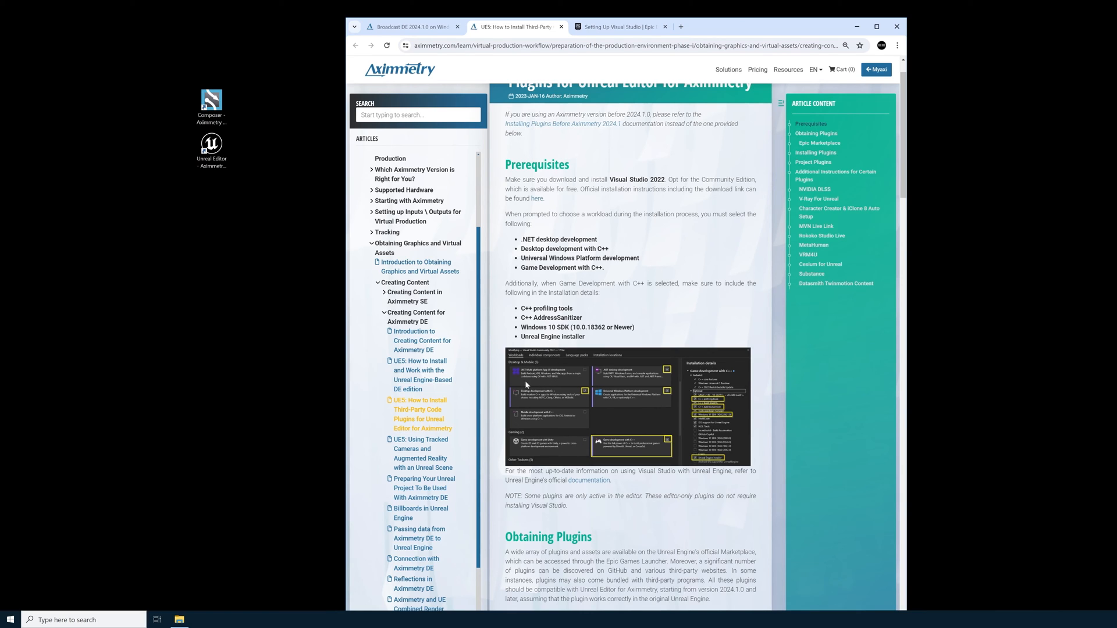
pyautogui.moveTo(700, 397)
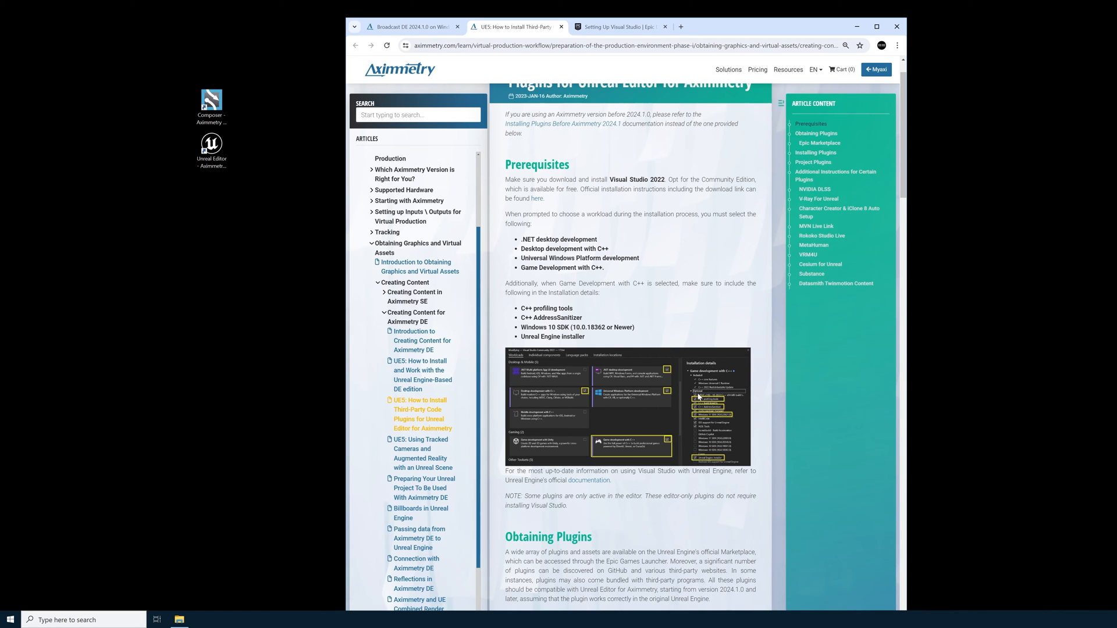
pyautogui.moveTo(583, 344)
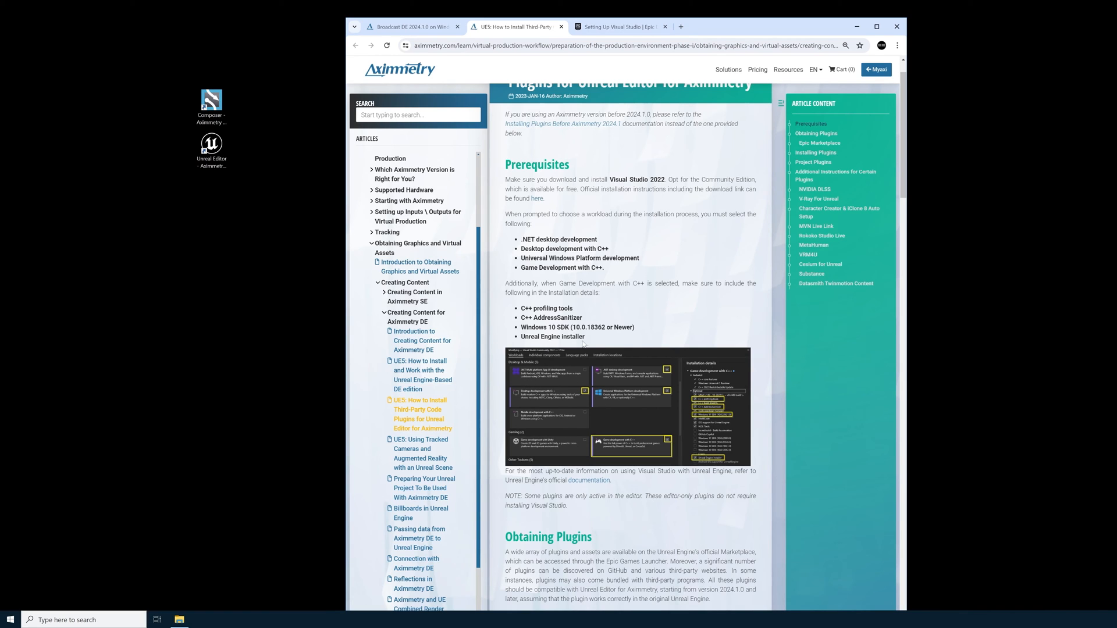
pyautogui.moveTo(565, 431)
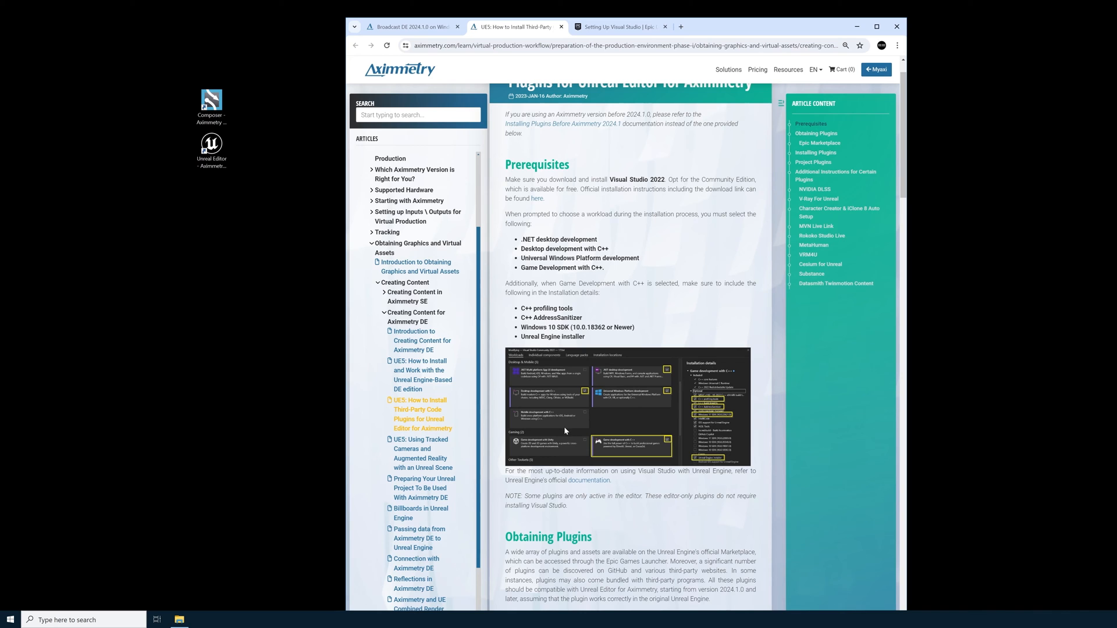
pyautogui.moveTo(611, 138)
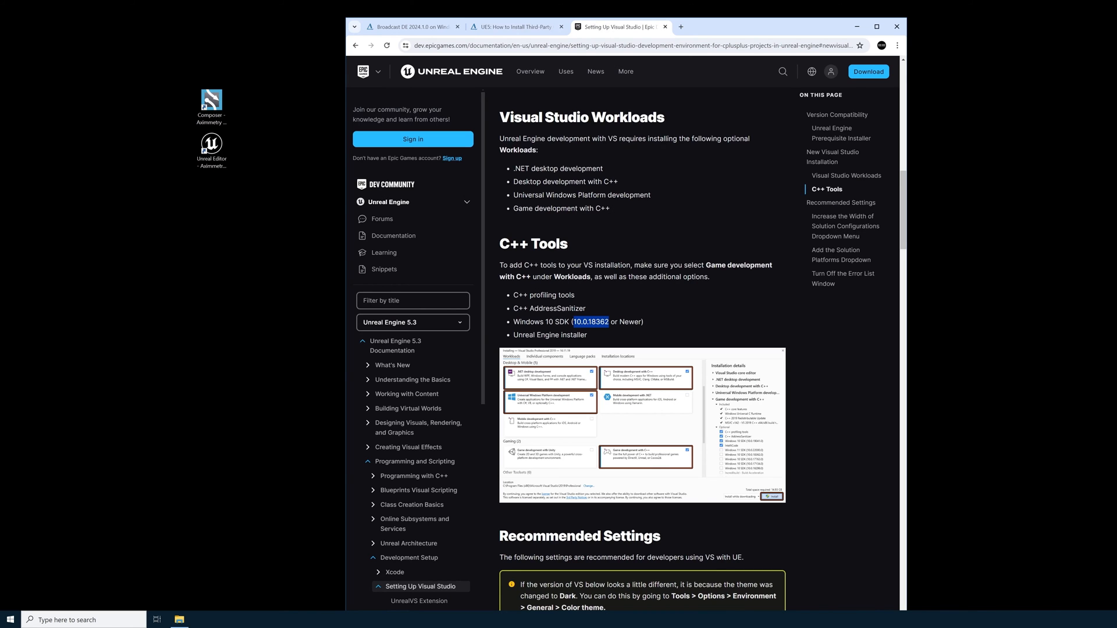
pyautogui.scroll(-3)
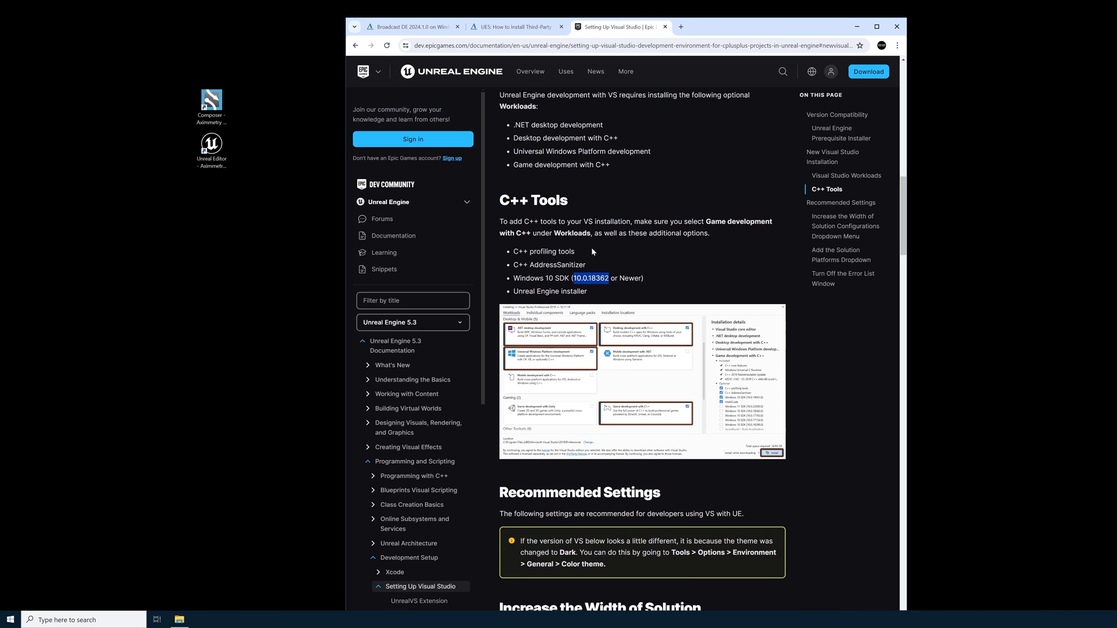
pyautogui.scroll(-3)
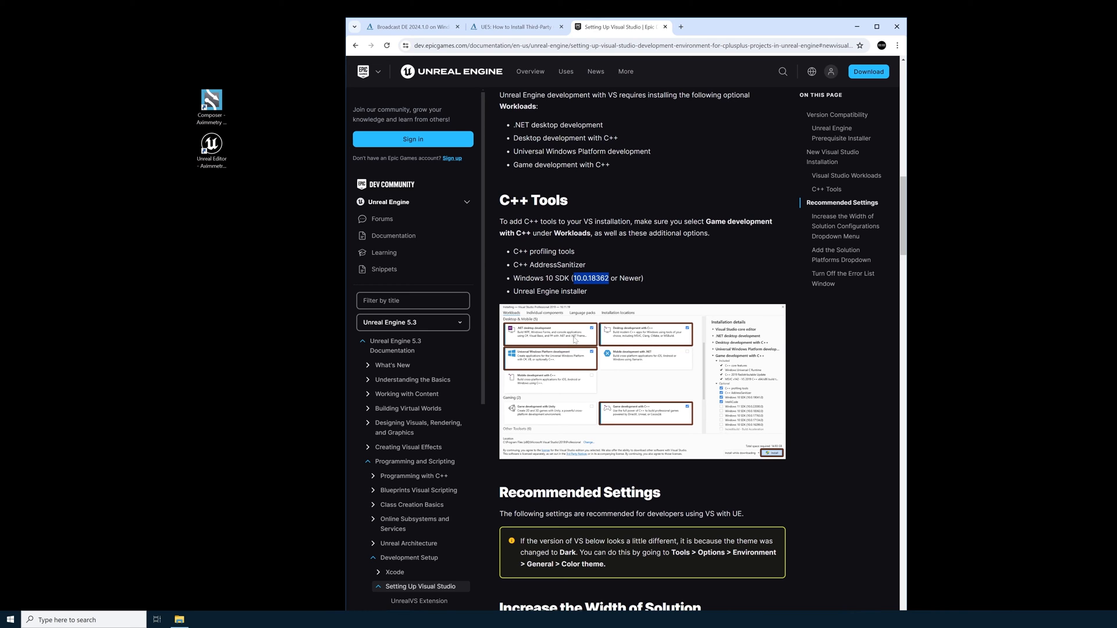
pyautogui.moveTo(714, 399)
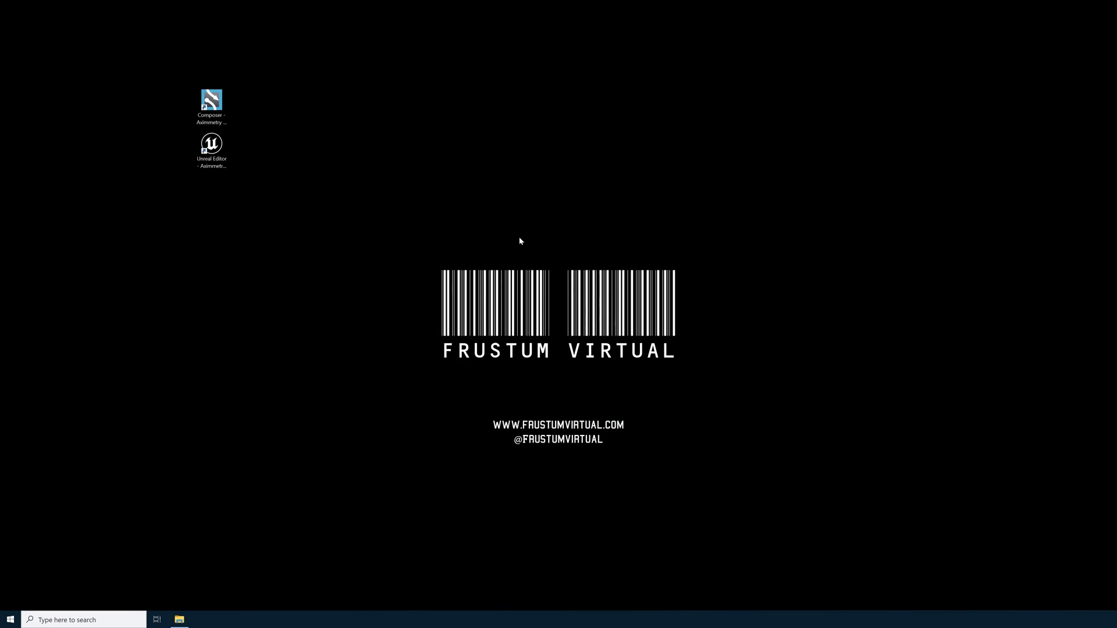
# Search the Start menu for Visual Studio 2022 to locate the Visual Studio Installer
pyautogui.click(9, 619)
pyautogui.write('visual')
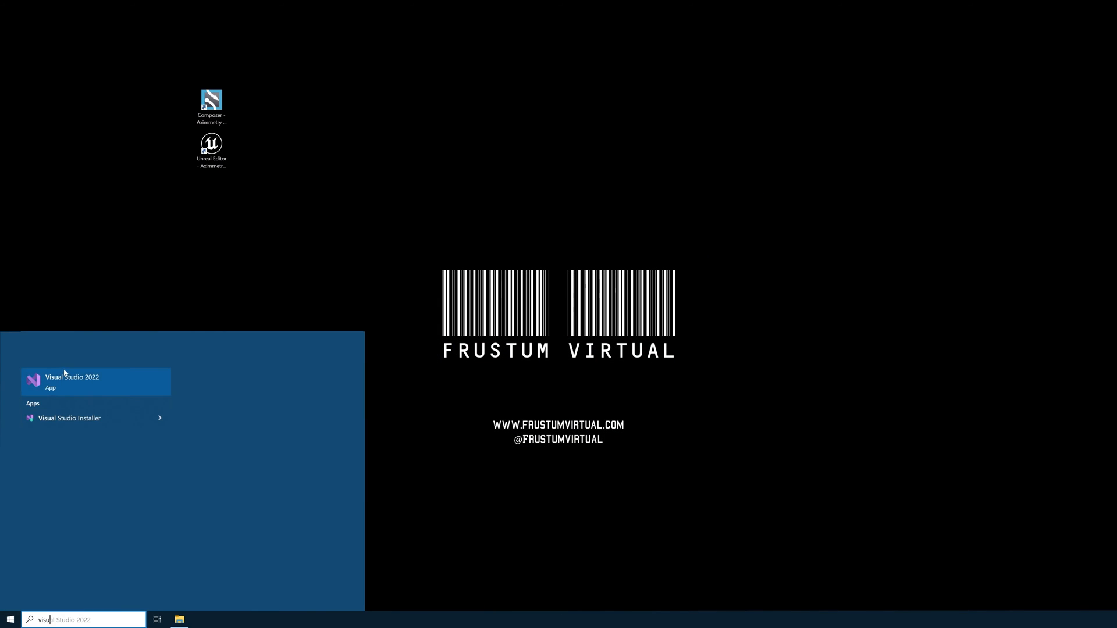
pyautogui.moveTo(84, 418)
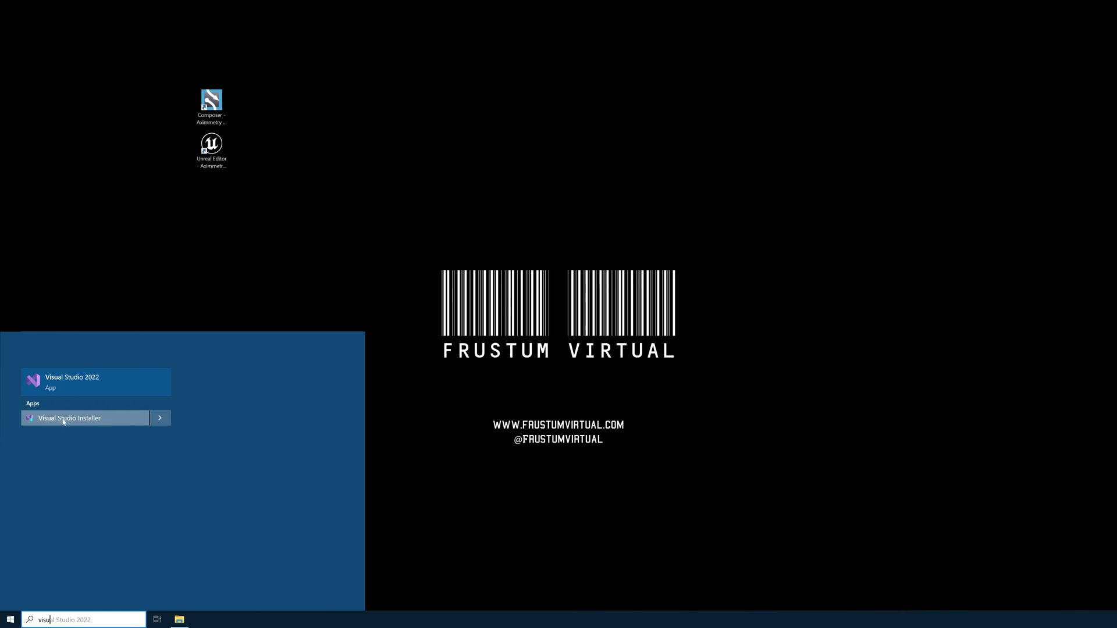
pyautogui.moveTo(76, 419)
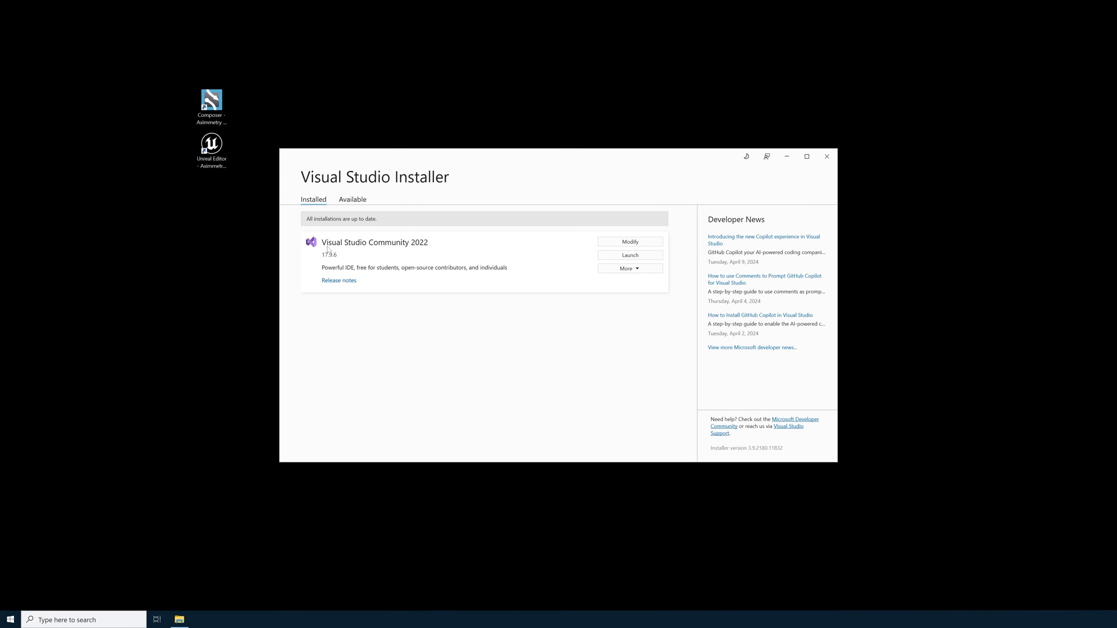
pyautogui.moveTo(446, 255)
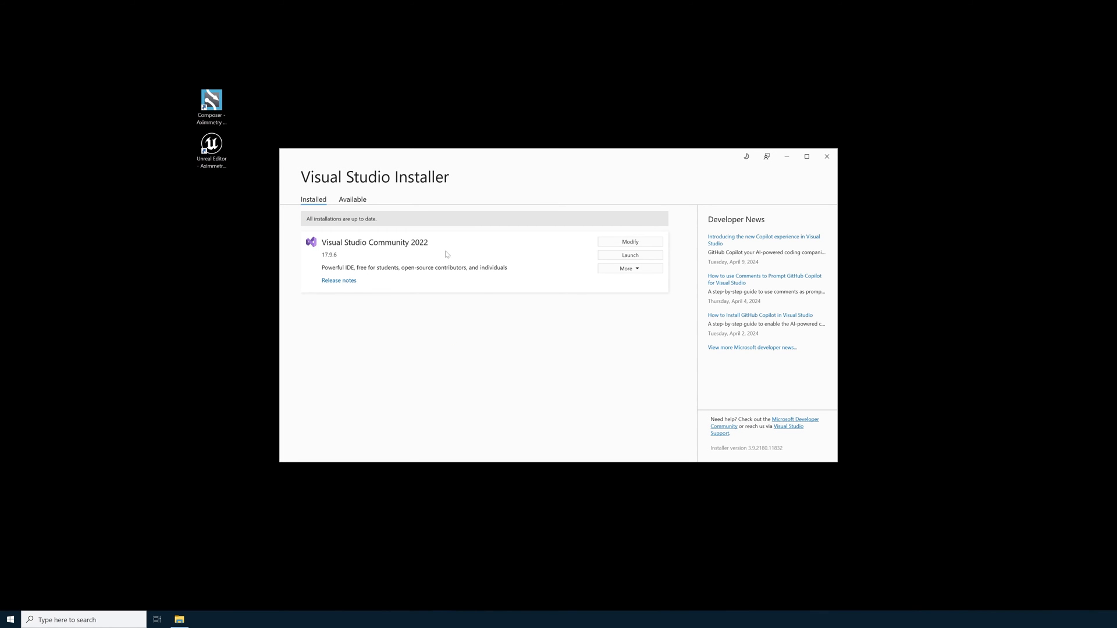
pyautogui.moveTo(629, 242)
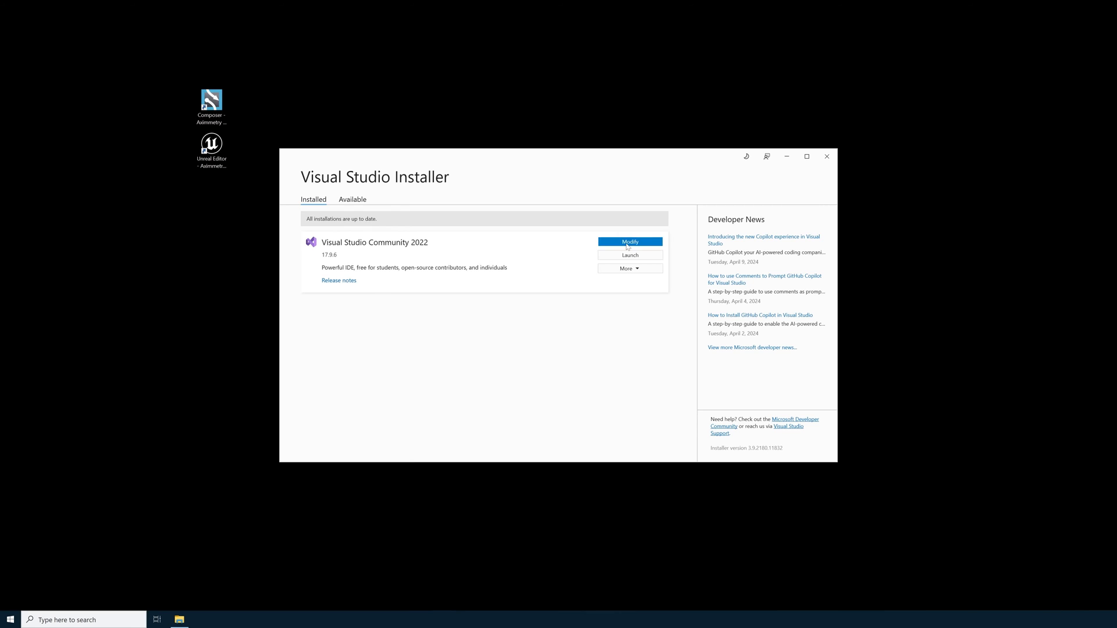
# Begin modifying the Visual Studio Community 2022 installation to reach its workload selection
pyautogui.click(629, 242)
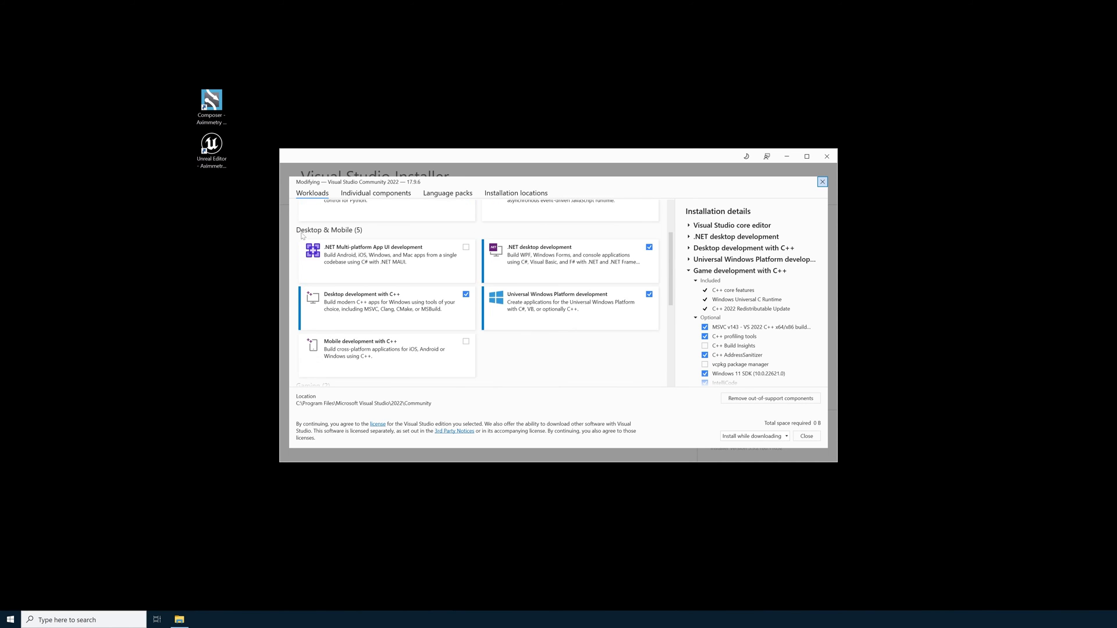
pyautogui.moveTo(542, 148)
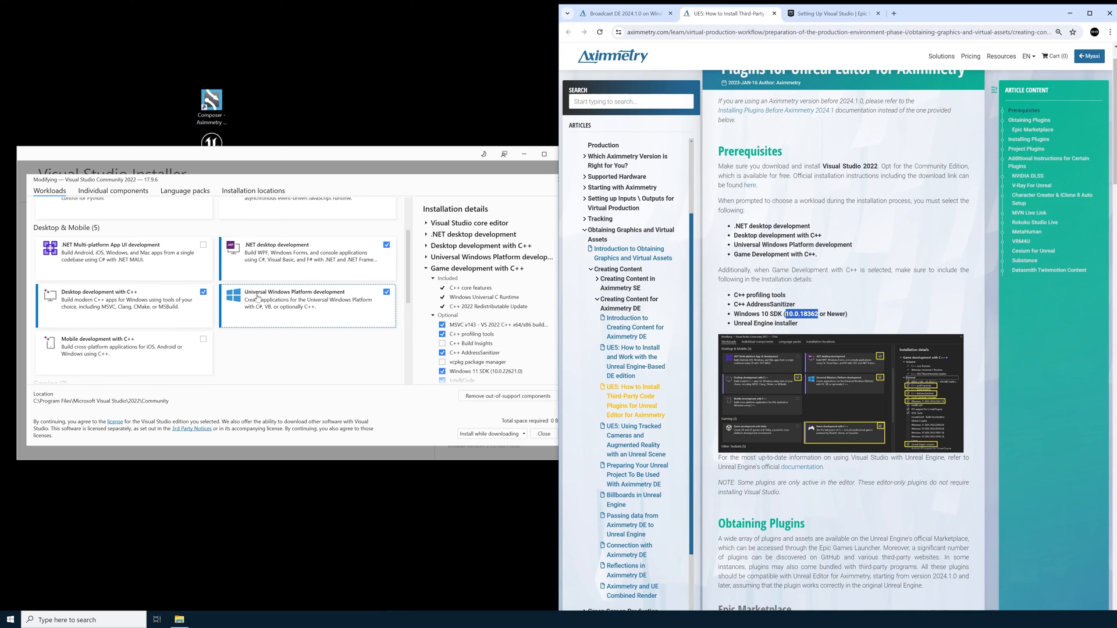
pyautogui.moveTo(341, 300)
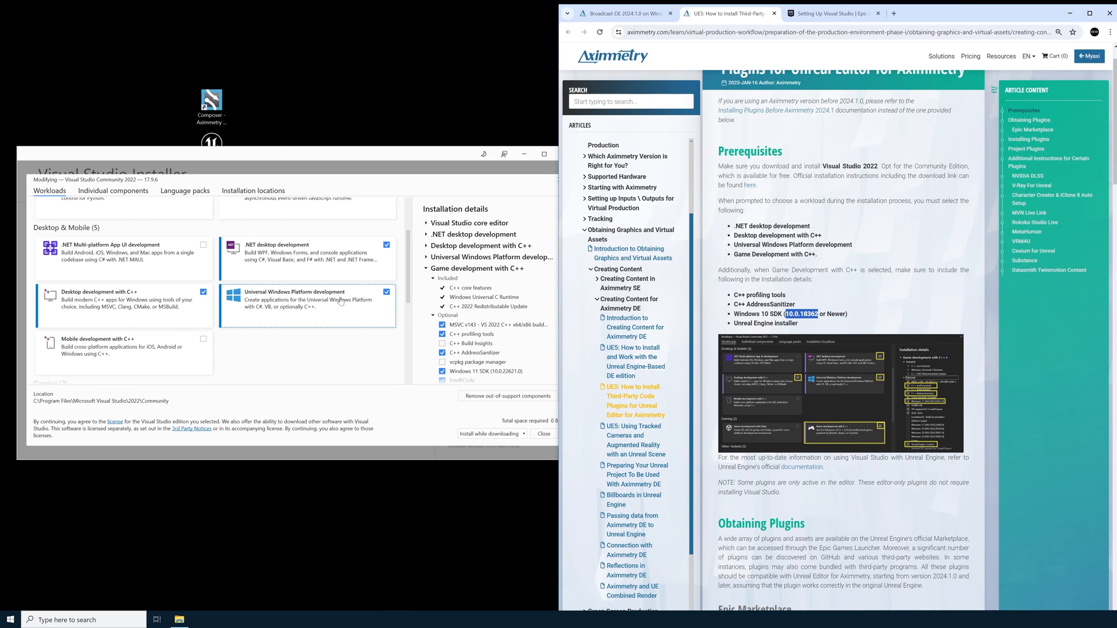
# Scroll the workloads list beside the Aximmetry prerequisites article to compare chosen workloads
pyautogui.scroll(-3)
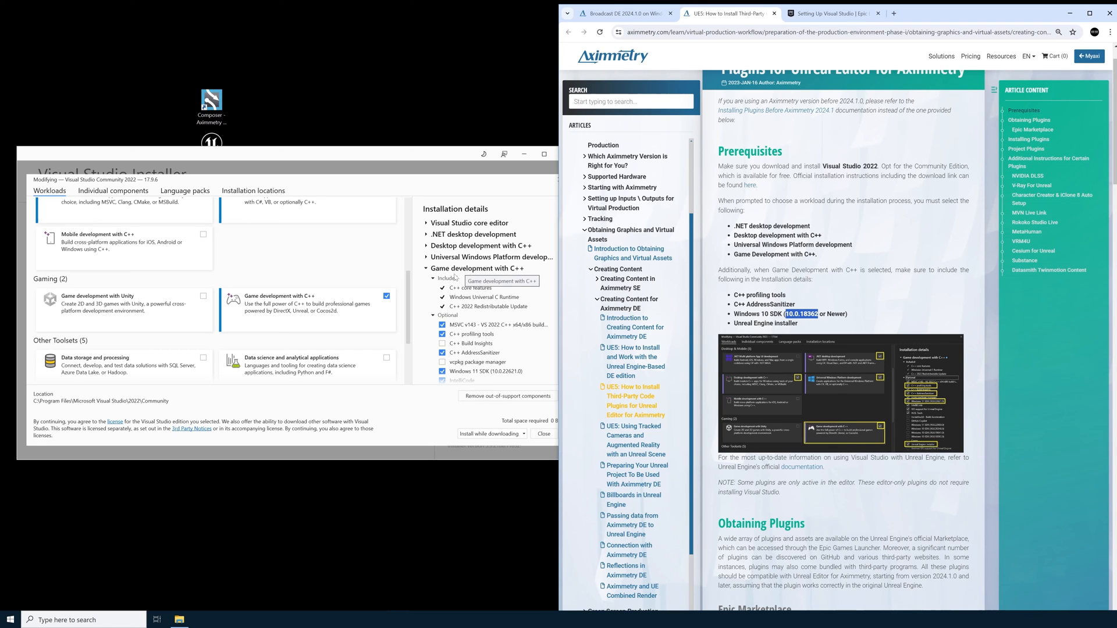
# Under Game development with C++, check the required Windows 10 SDK and clear the Unreal Engine installer
pyautogui.scroll(-3)
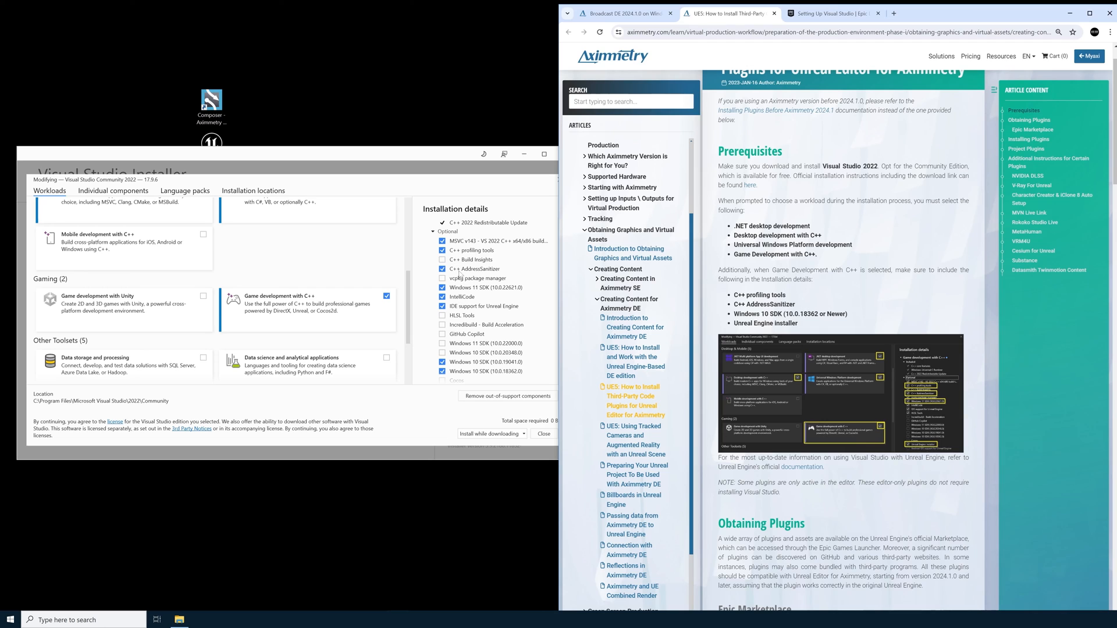
pyautogui.moveTo(476, 268)
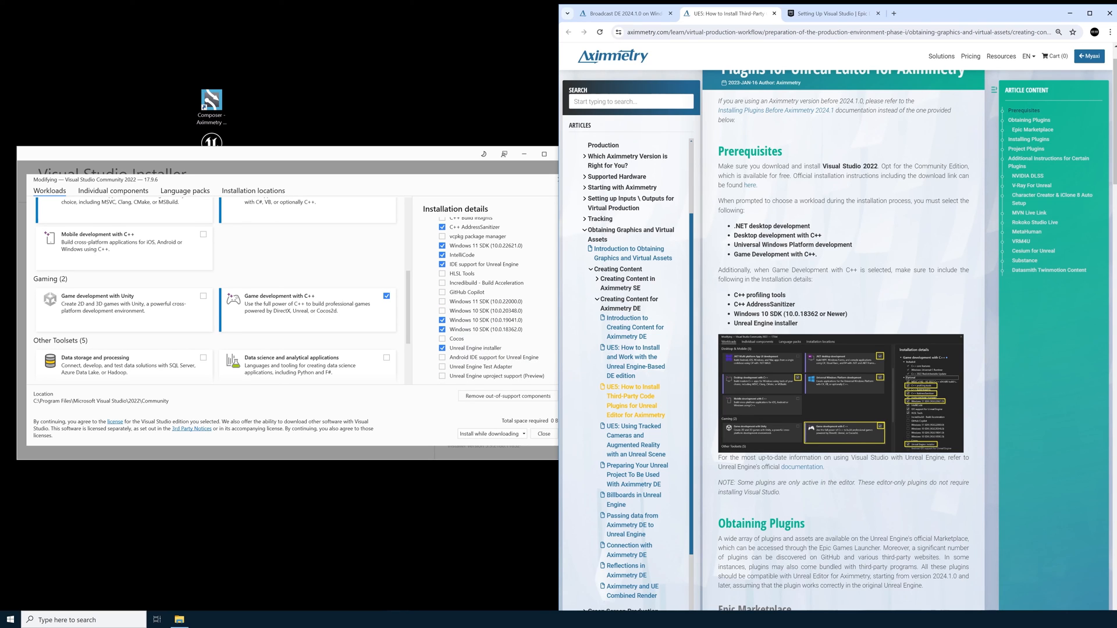
pyautogui.doubleClick(785, 314)
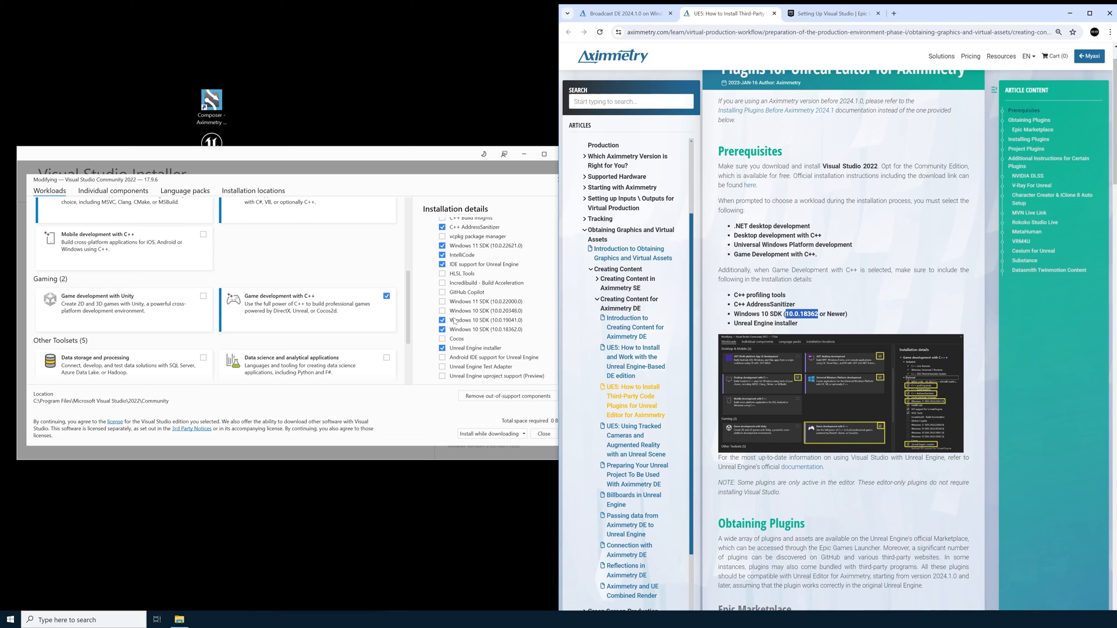
pyautogui.moveTo(480, 348)
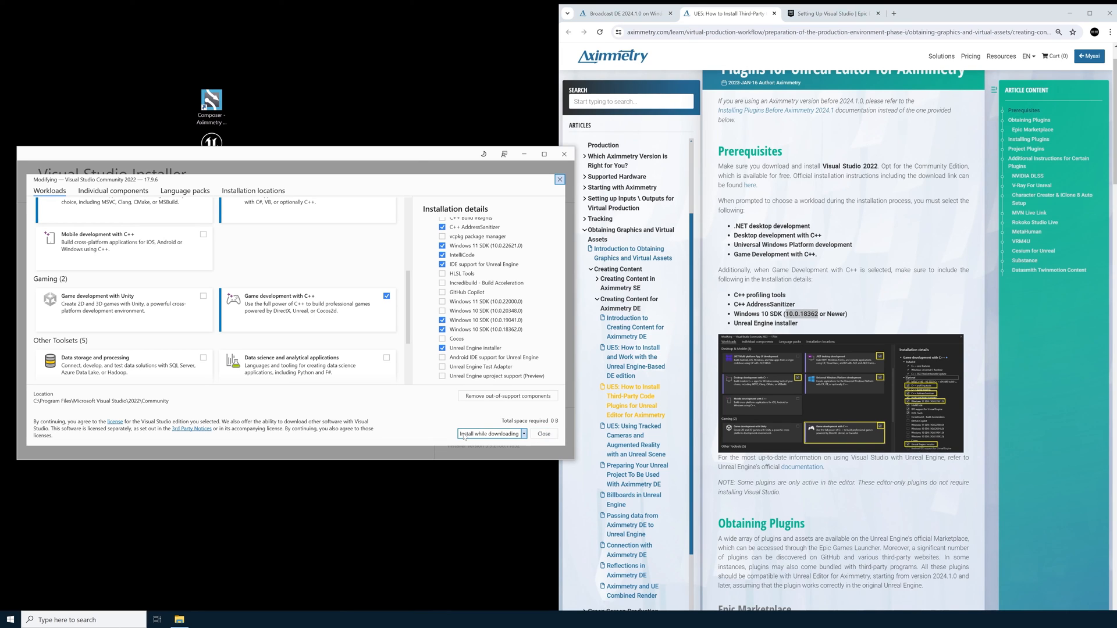
pyautogui.moveTo(544, 434)
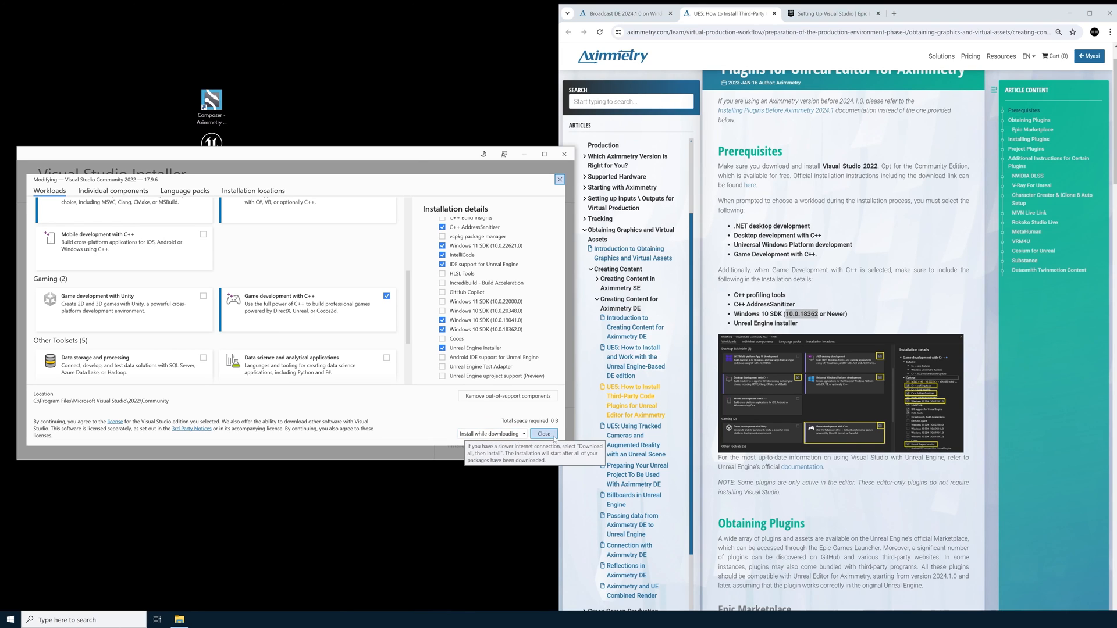
pyautogui.click(443, 348)
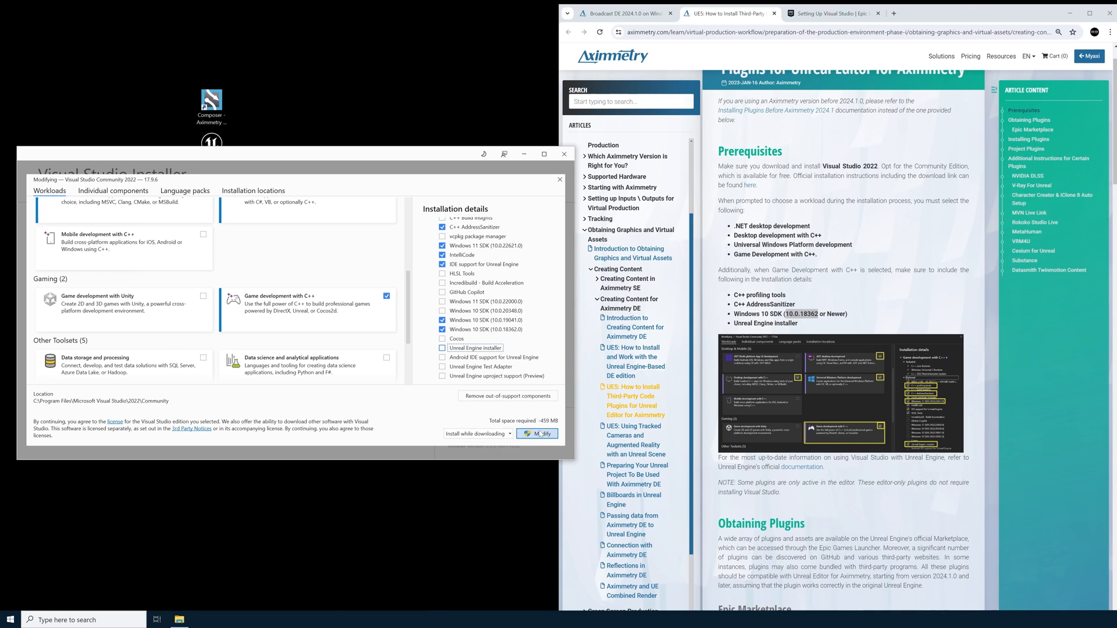
# Apply the 459 MB modification to Visual Studio Community 2022, returning to the installed products overview
pyautogui.click(442, 348)
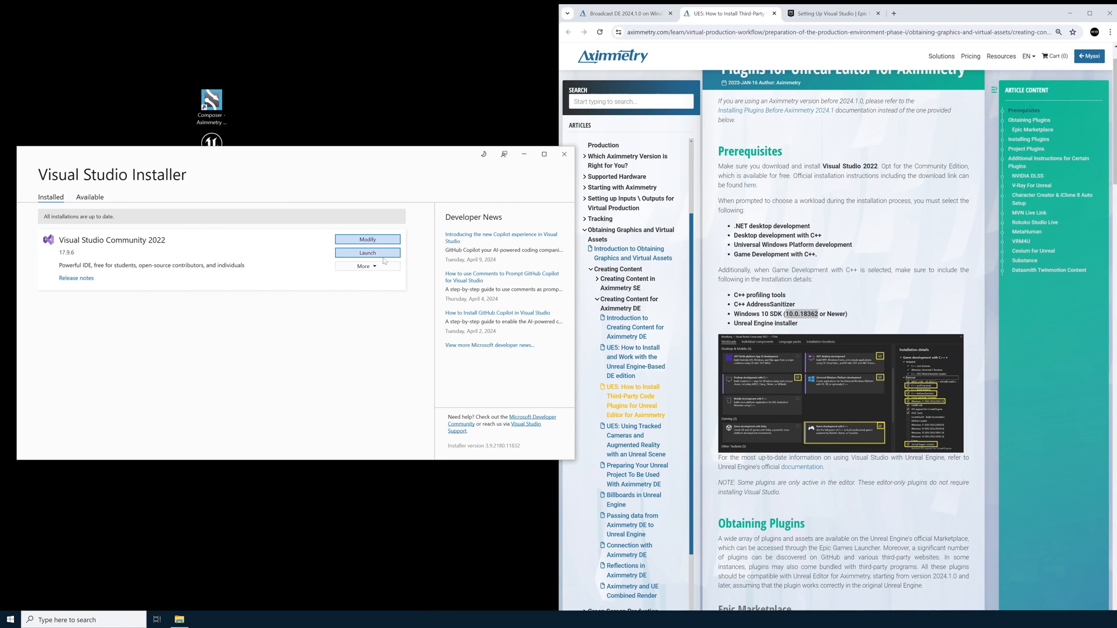
pyautogui.moveTo(563, 155)
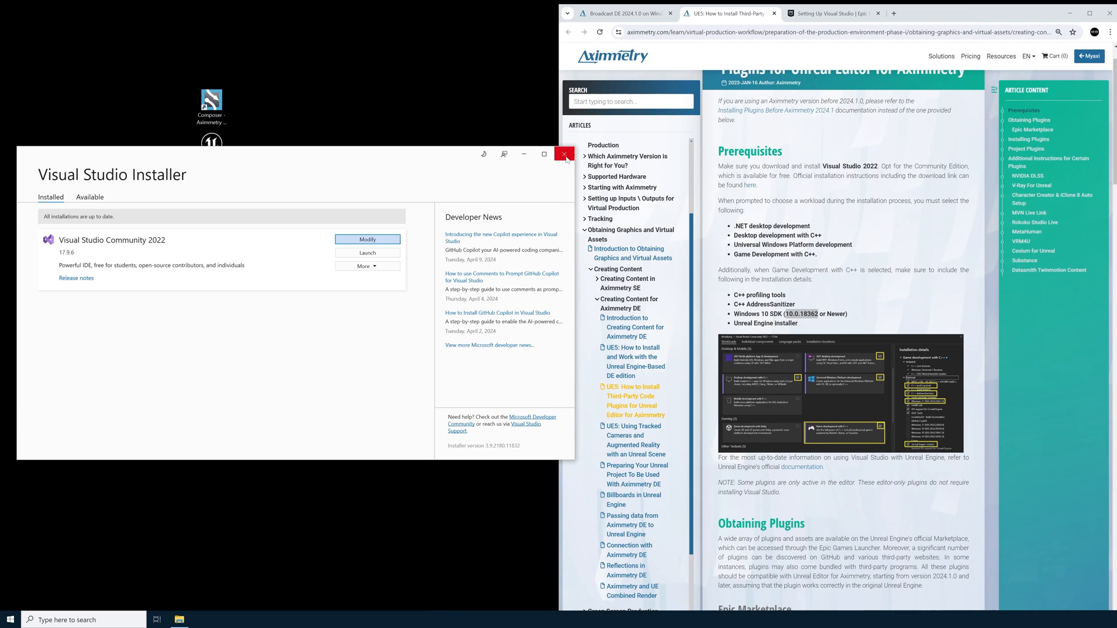
# Close the Visual Studio Installer and select the Unreal Editor Aximmetry desktop shortcut
pyautogui.click(564, 154)
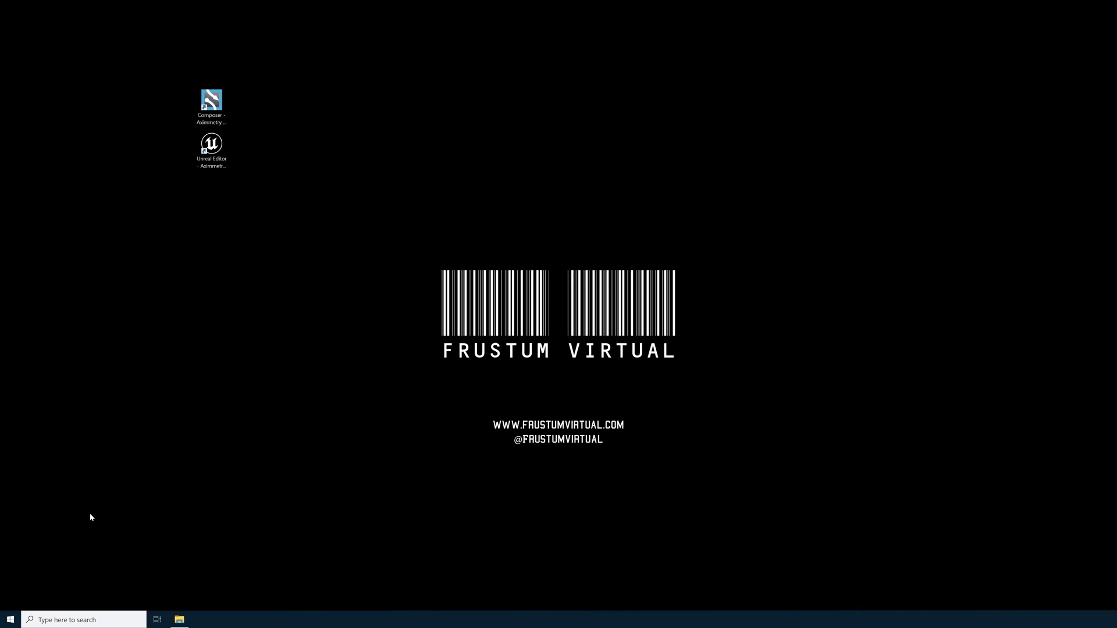
pyautogui.click(210, 150)
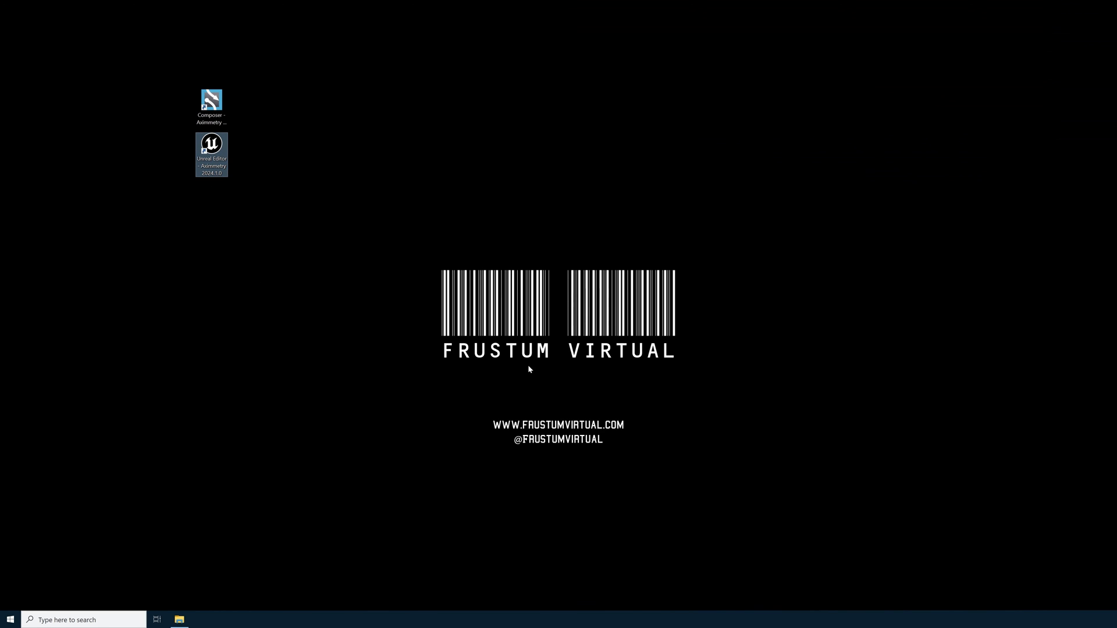
pyautogui.moveTo(605, 461)
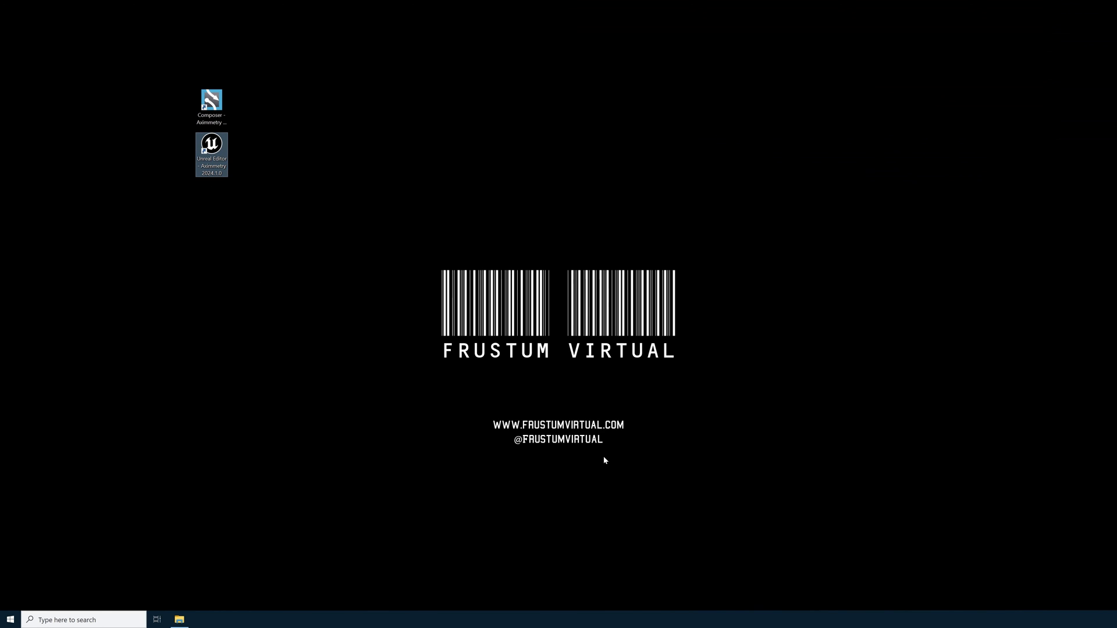
pyautogui.moveTo(662, 444)
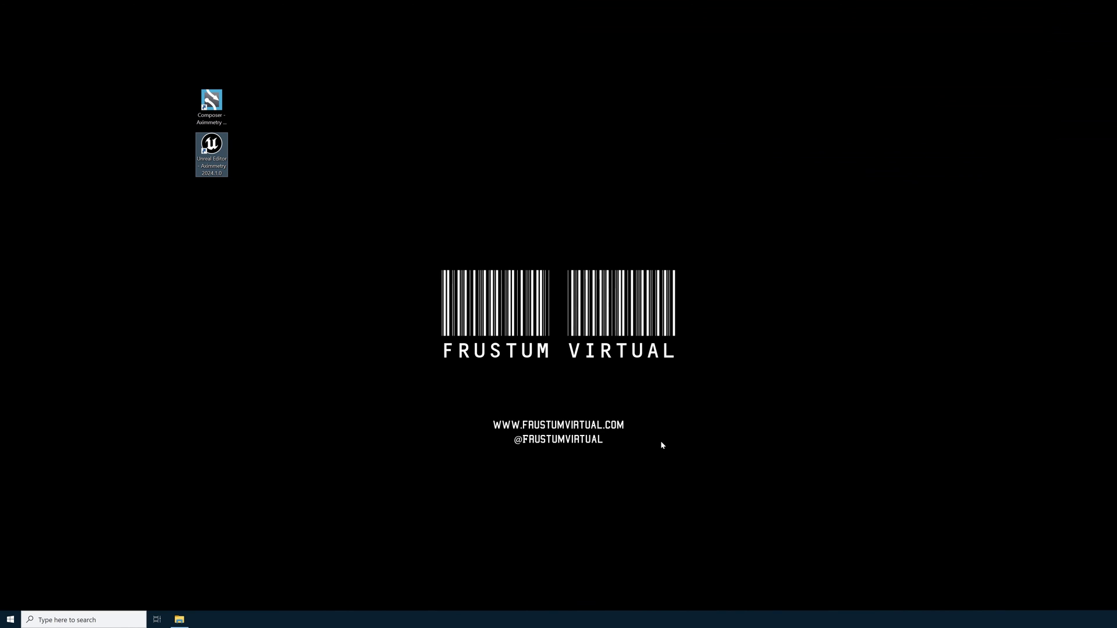